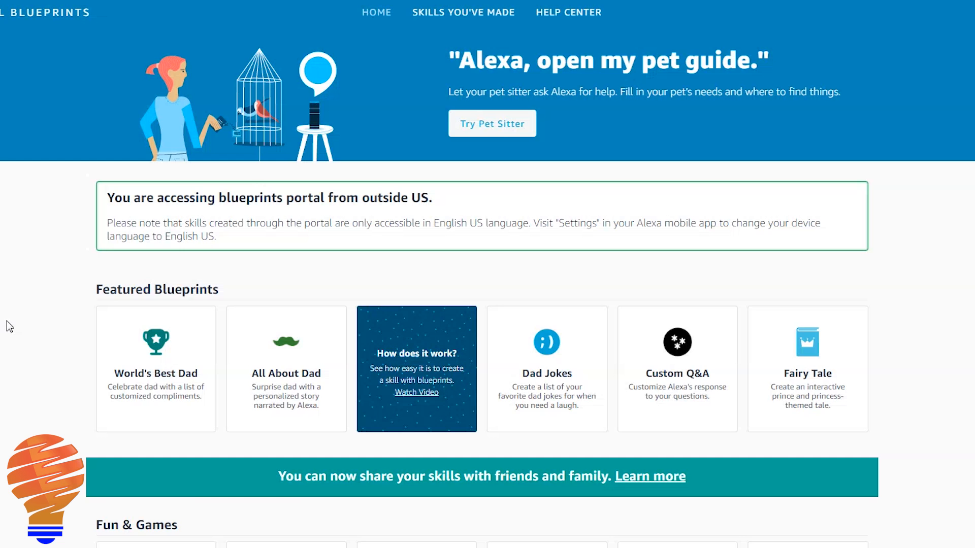
mouse_move(23, 313)
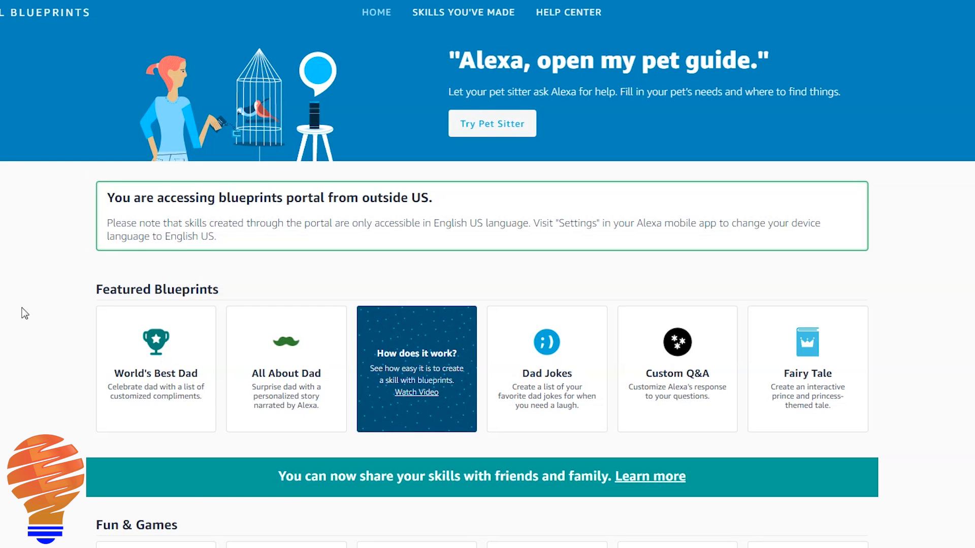
mouse_move(110, 194)
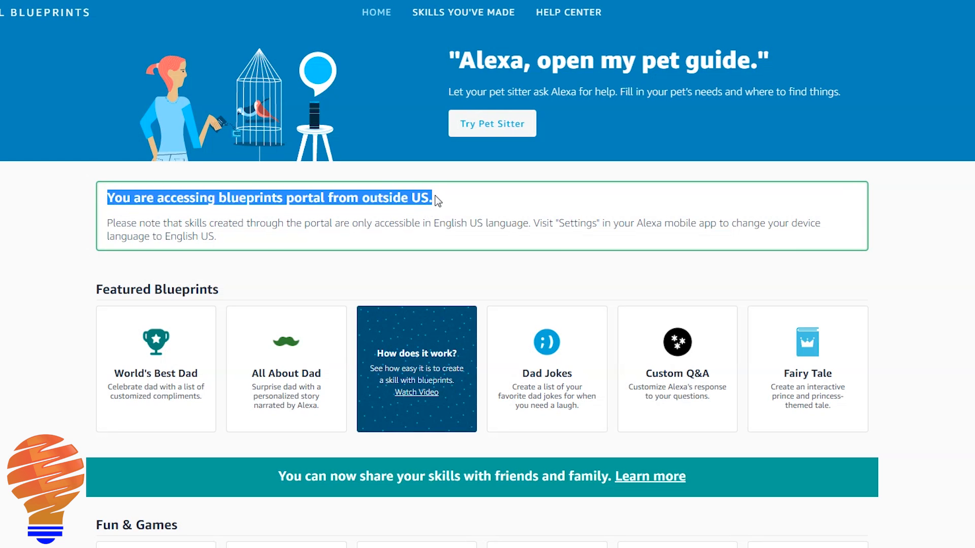
- Check that the Number Two device's language is English (United States), then return to Blueprints
left_click(435, 199)
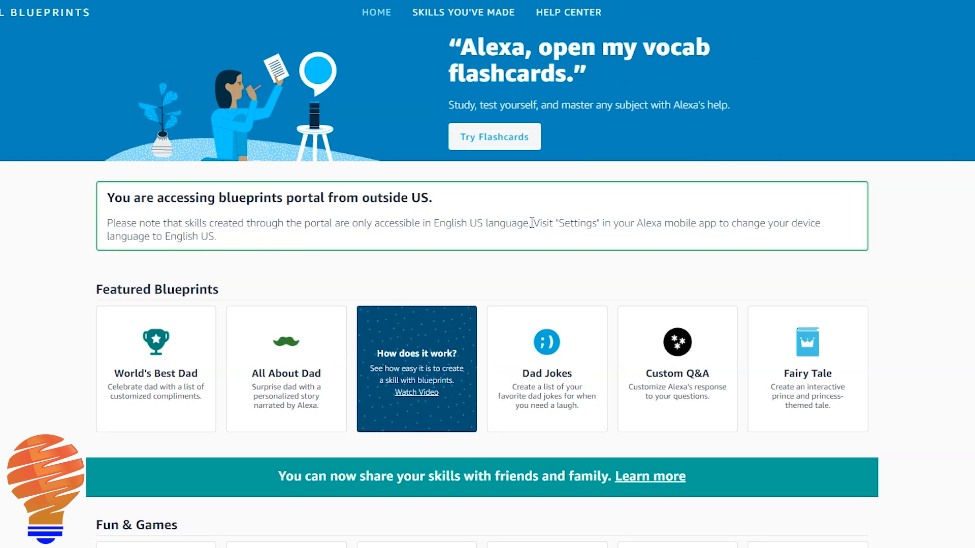
mouse_move(510, 240)
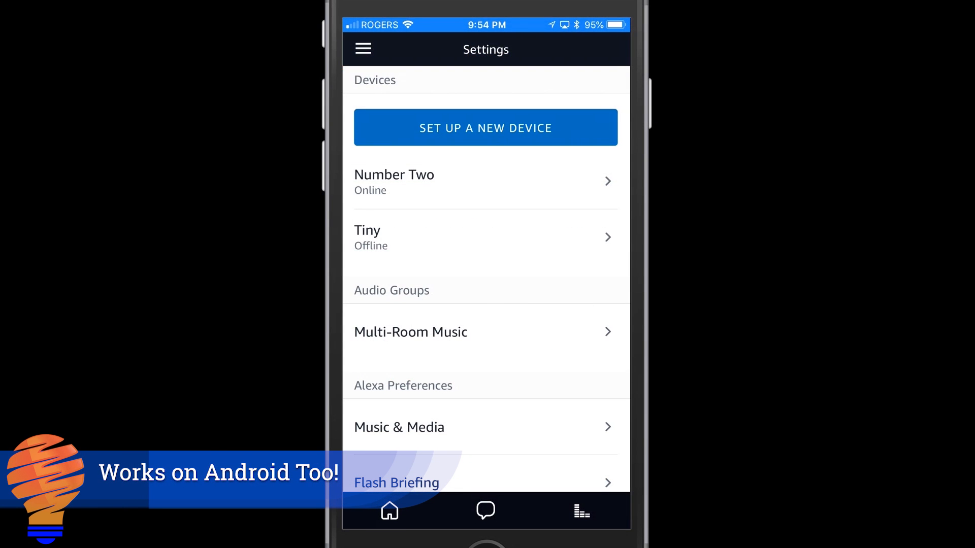
left_click(486, 181)
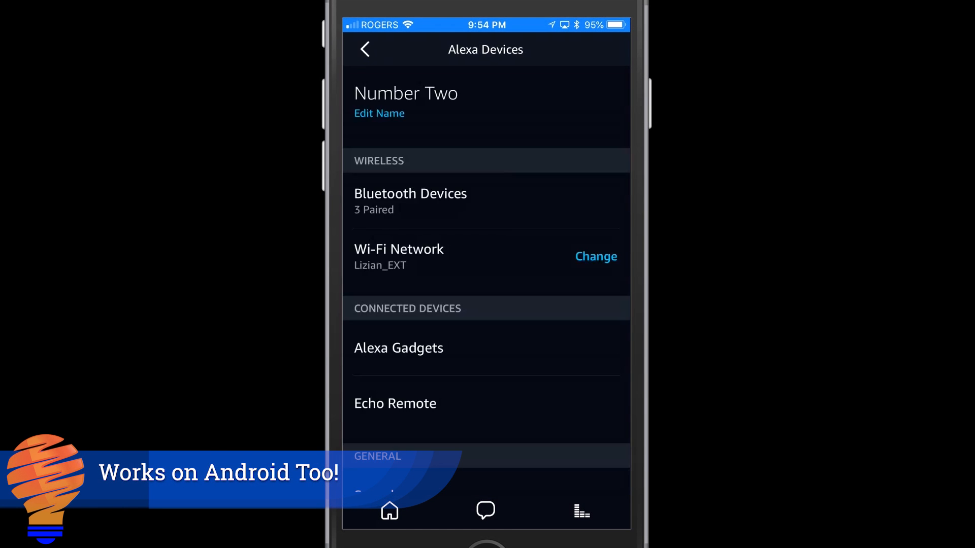
scroll("down", 3)
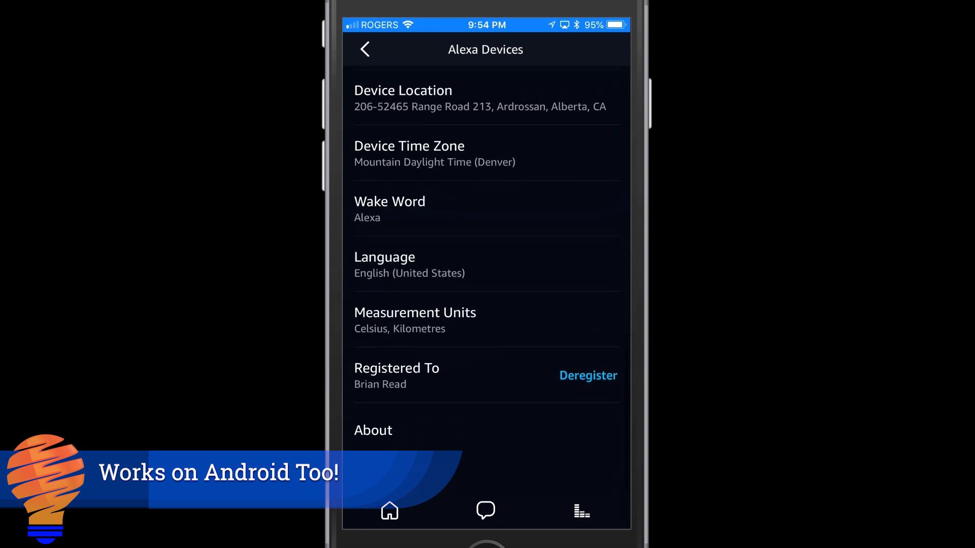
scroll("up", 3)
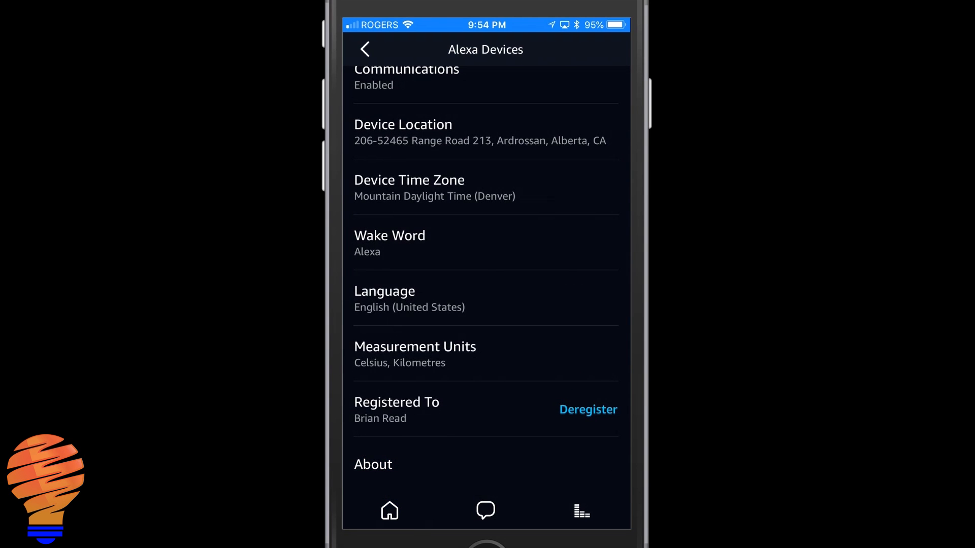
left_click(484, 299)
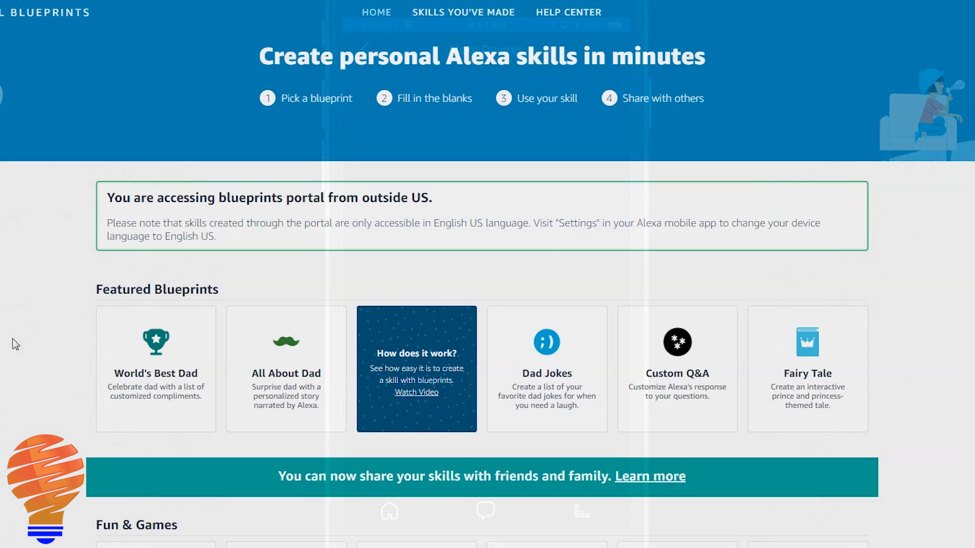
- Scroll the Blueprints home page through Fun & Games, Learning & Knowledge and At Home
double_click(157, 289)
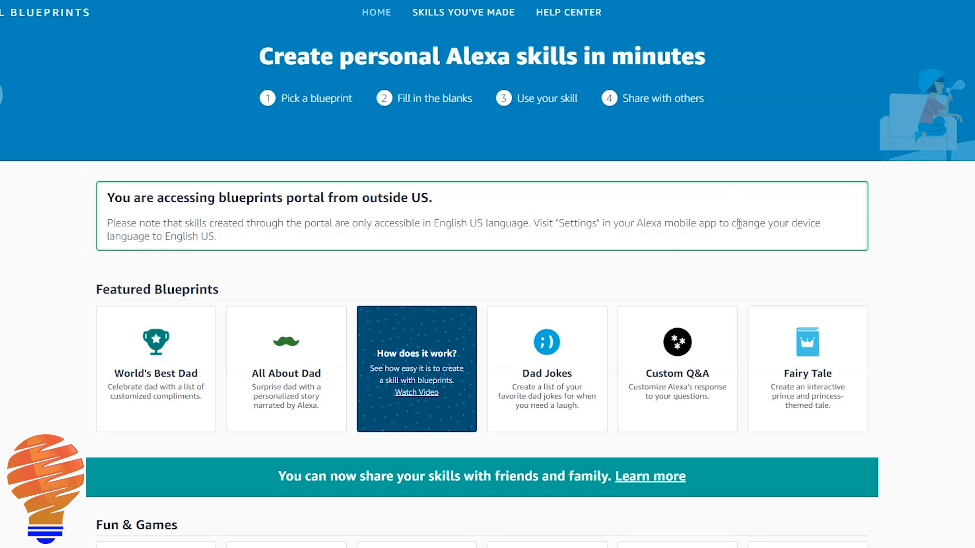
mouse_move(353, 105)
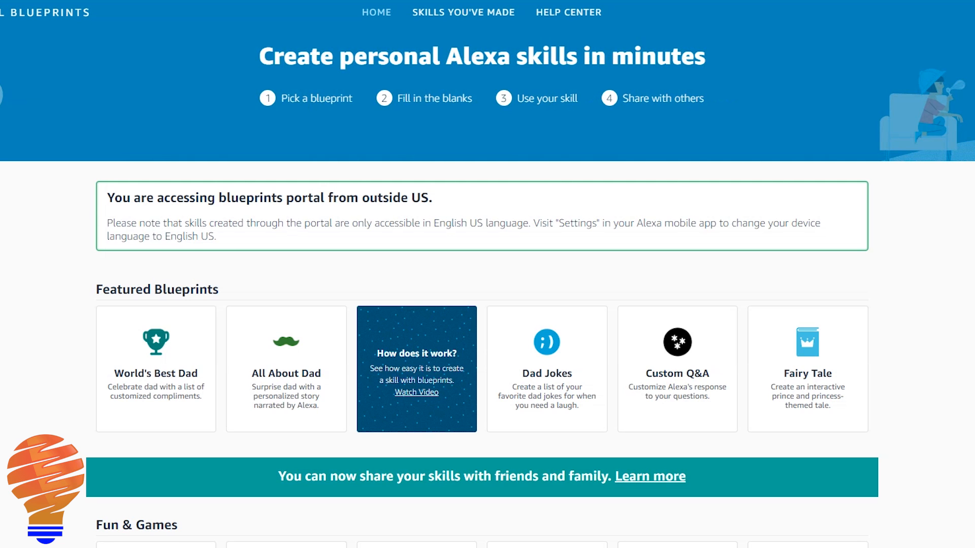
scroll("down", 3)
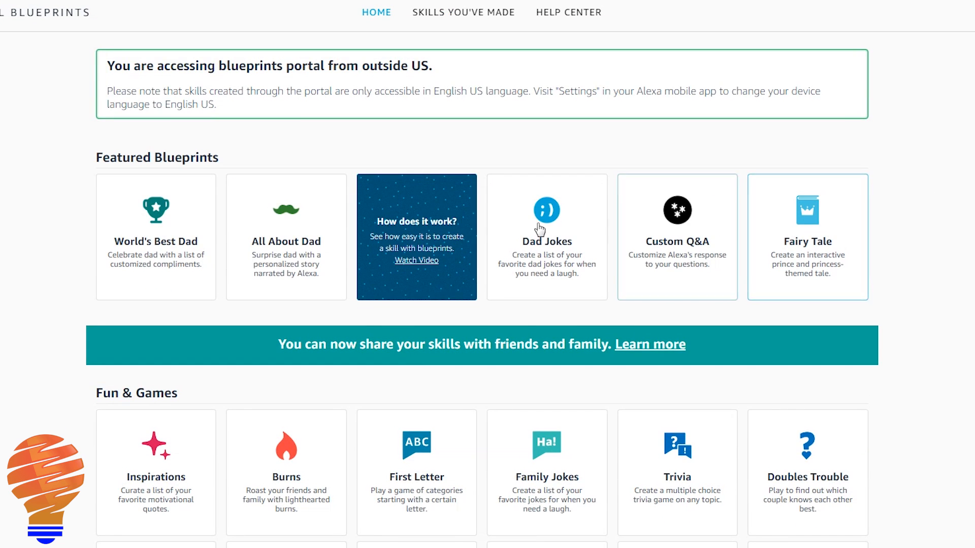
mouse_move(923, 244)
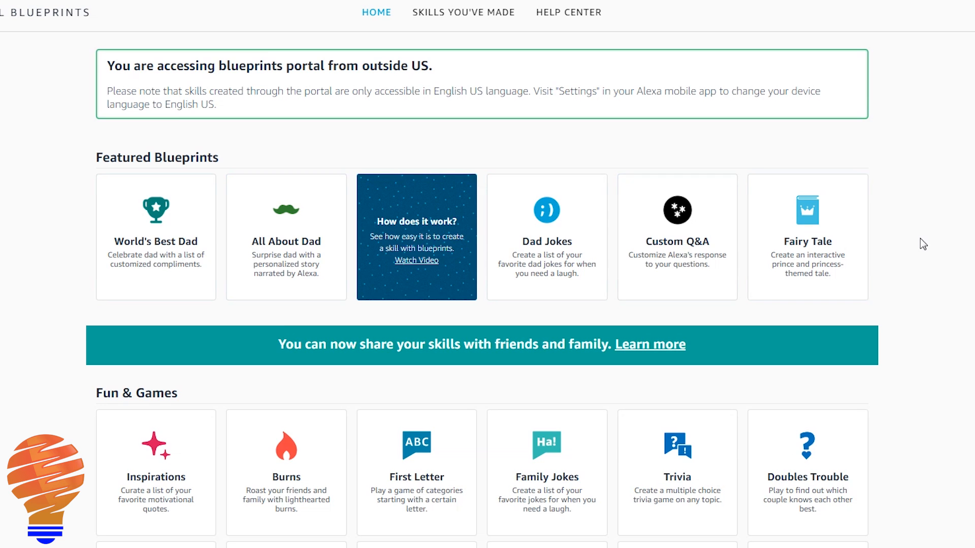
scroll("down", 3)
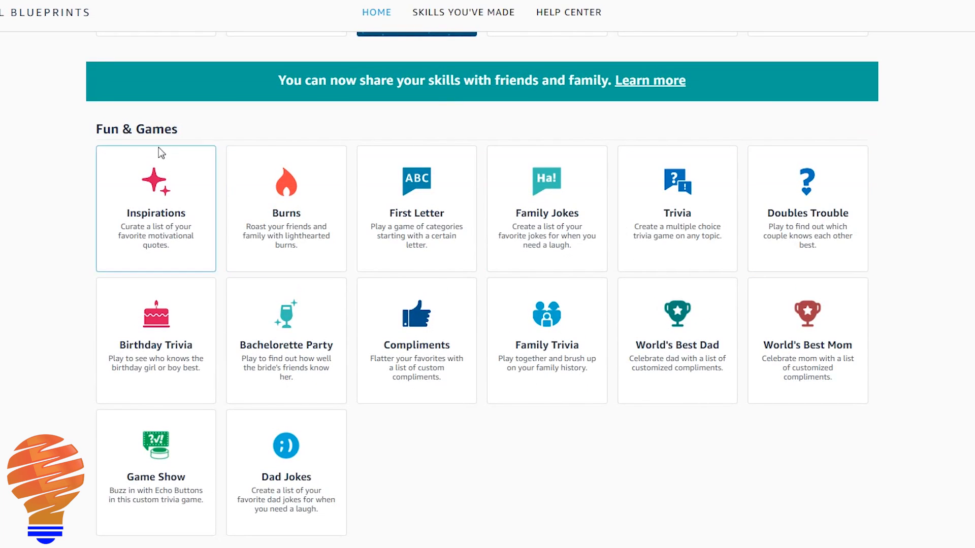
mouse_move(199, 134)
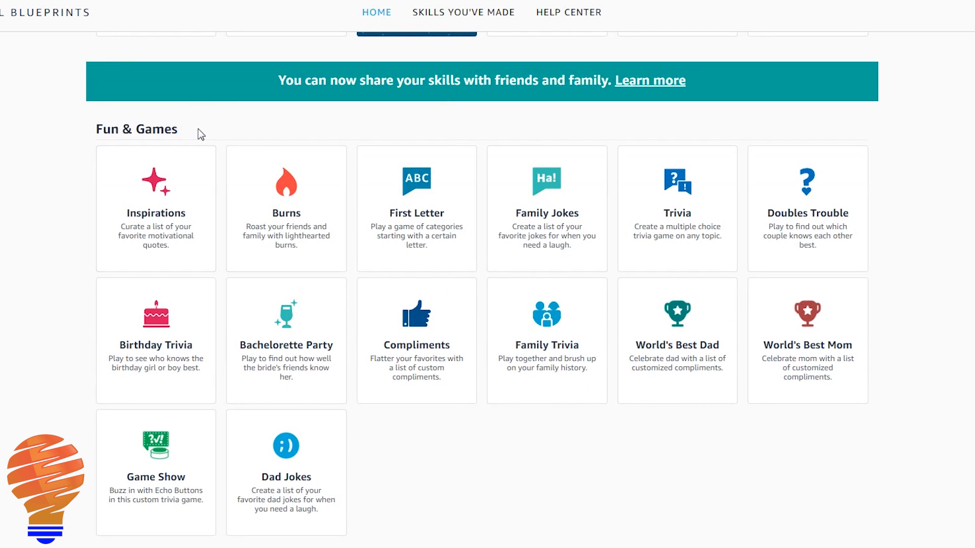
scroll("down", 3)
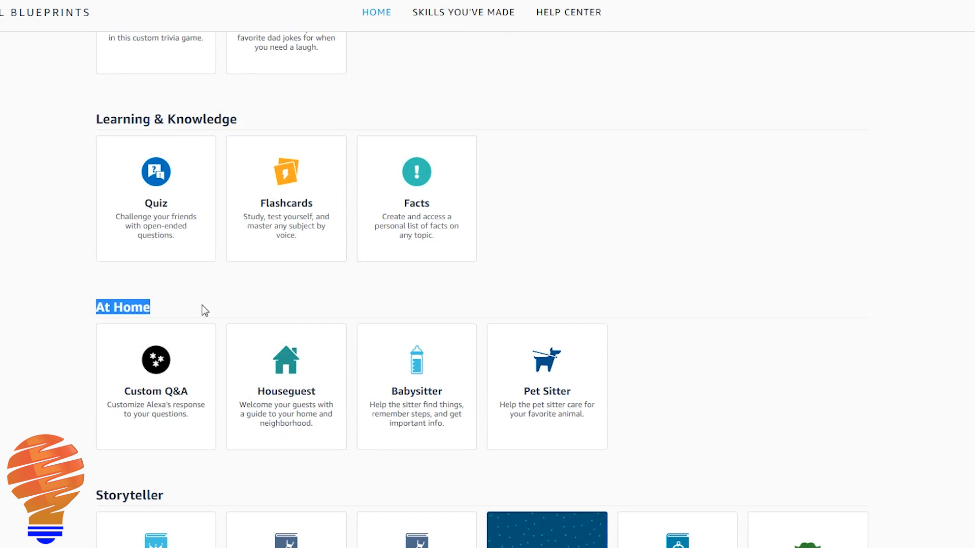
scroll("down", 3)
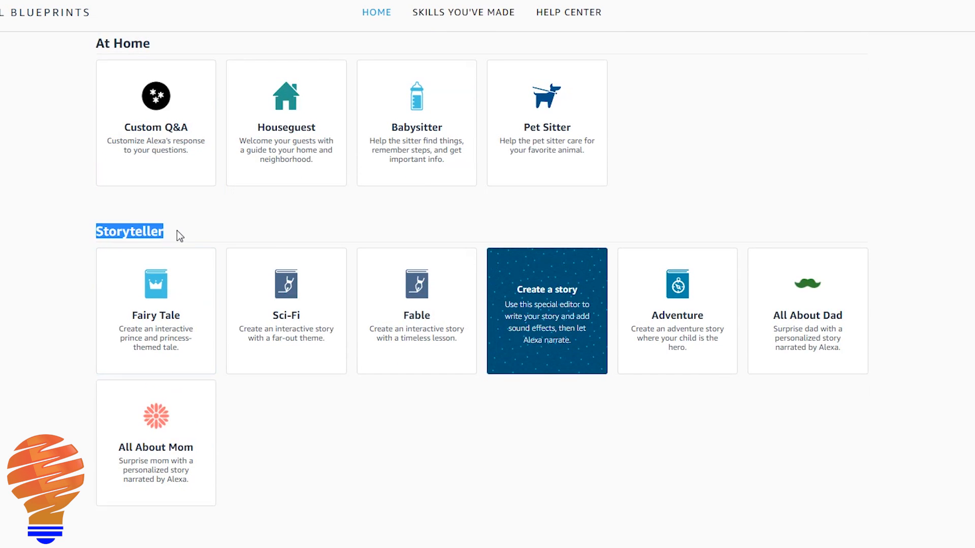
mouse_move(16, 233)
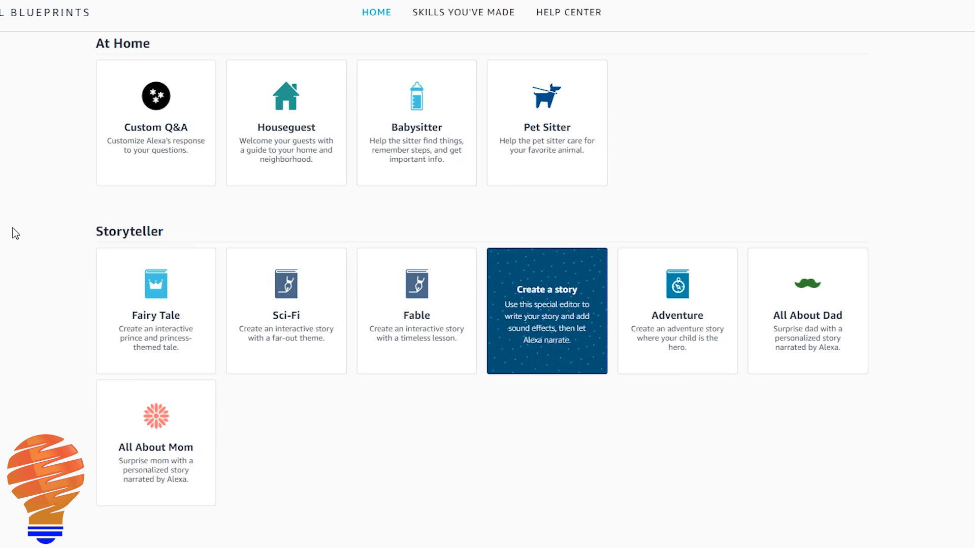
scroll("down", 3)
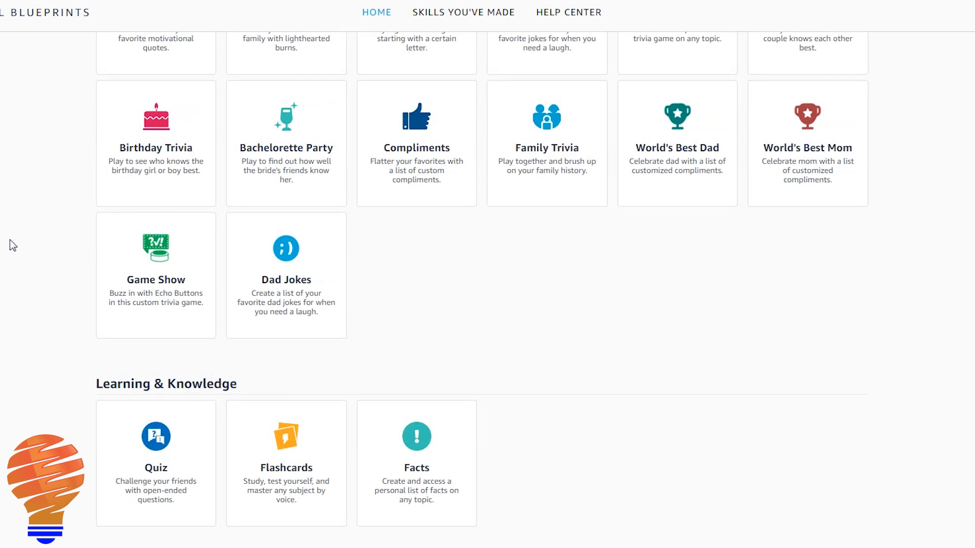
scroll("up", 3)
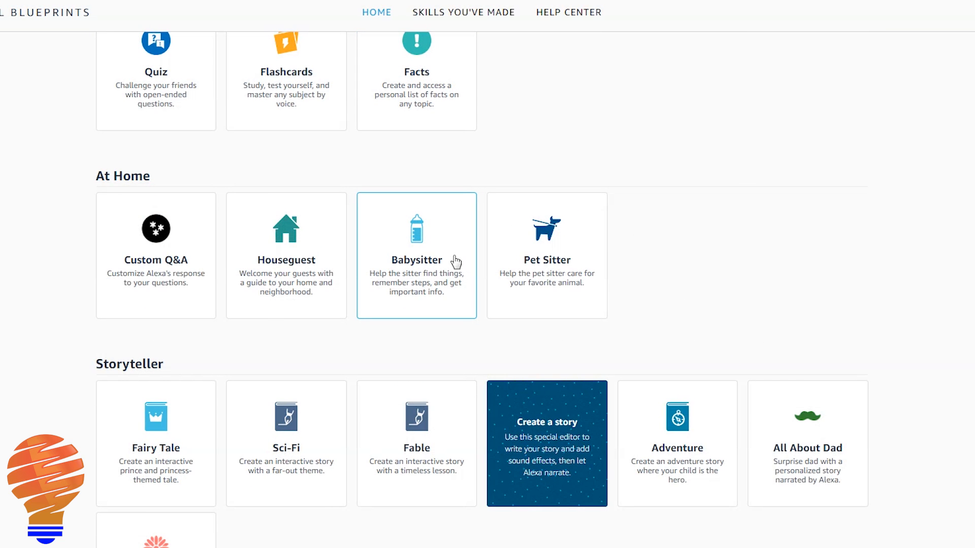
mouse_move(285, 288)
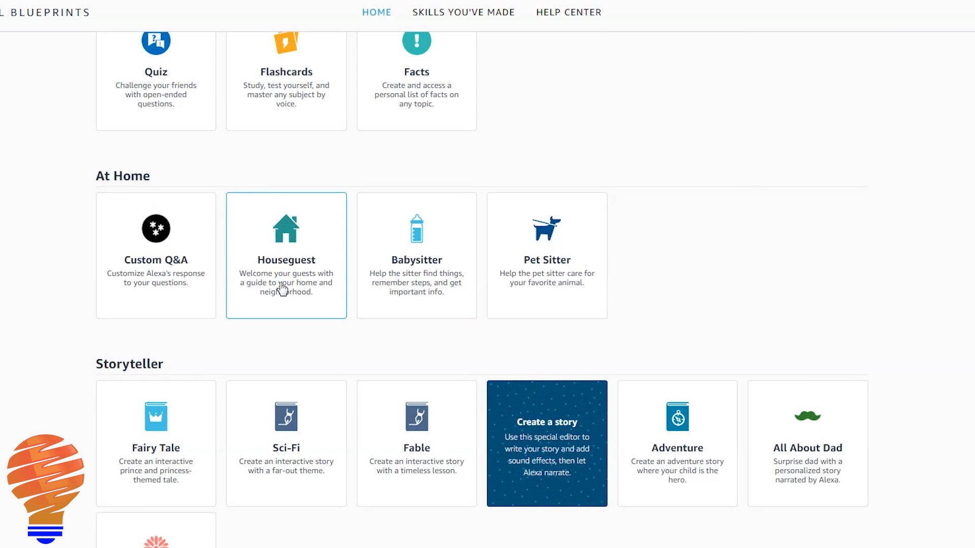
mouse_move(416, 277)
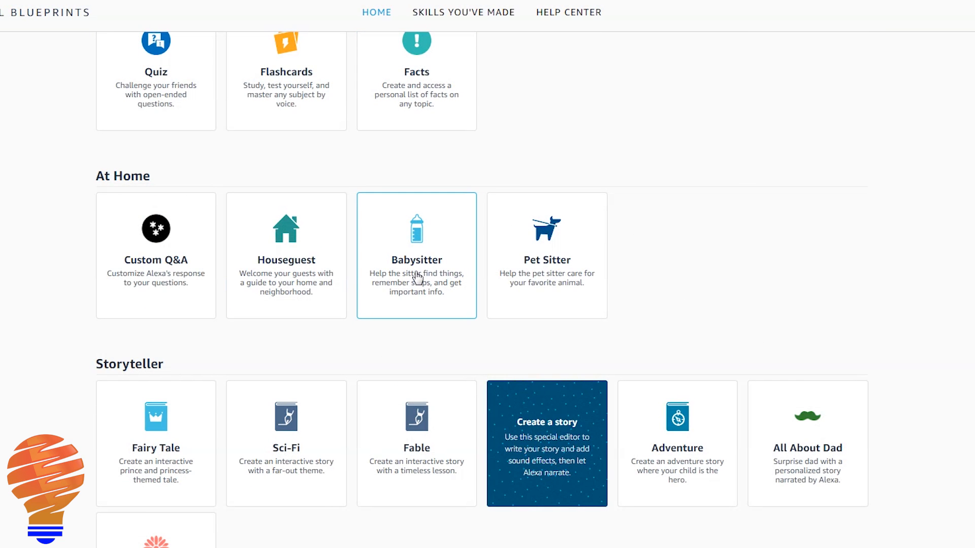
- Open the Babysitter blueprint and choose Make Your Own to reach the schedule editor
left_click(416, 255)
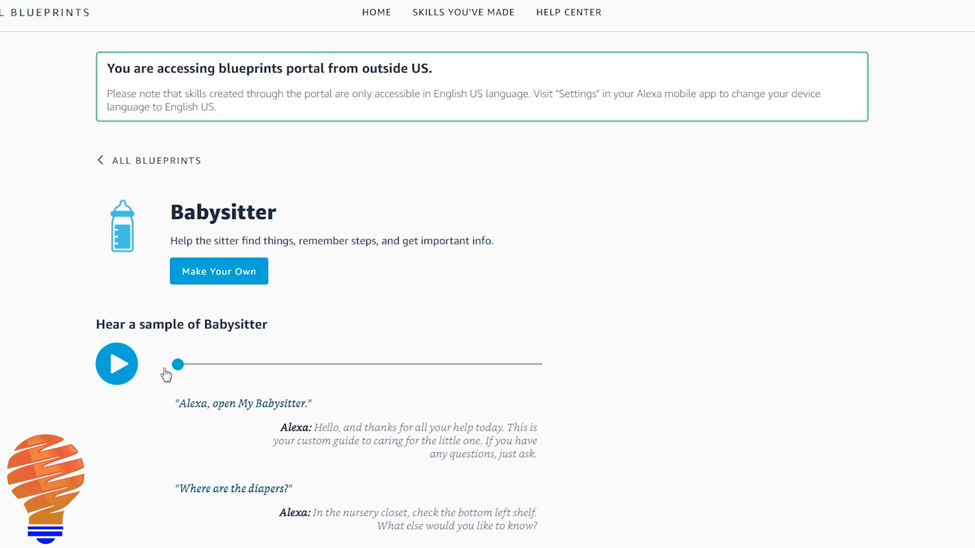
scroll("down", 3)
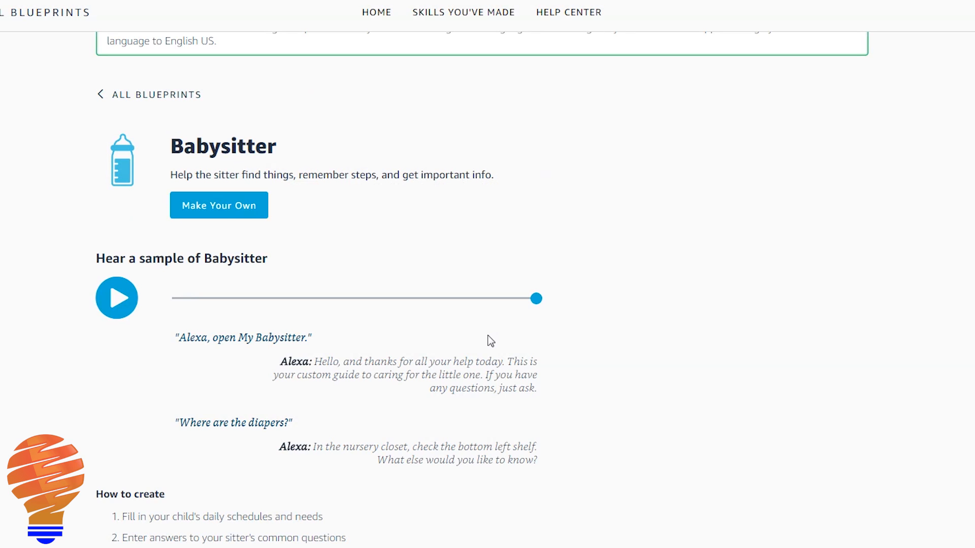
mouse_move(227, 211)
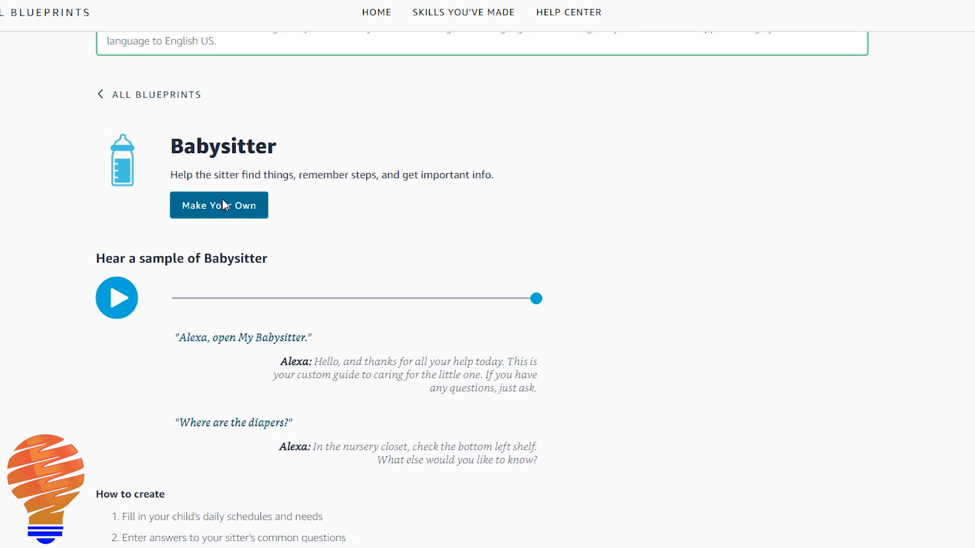
left_click(218, 205)
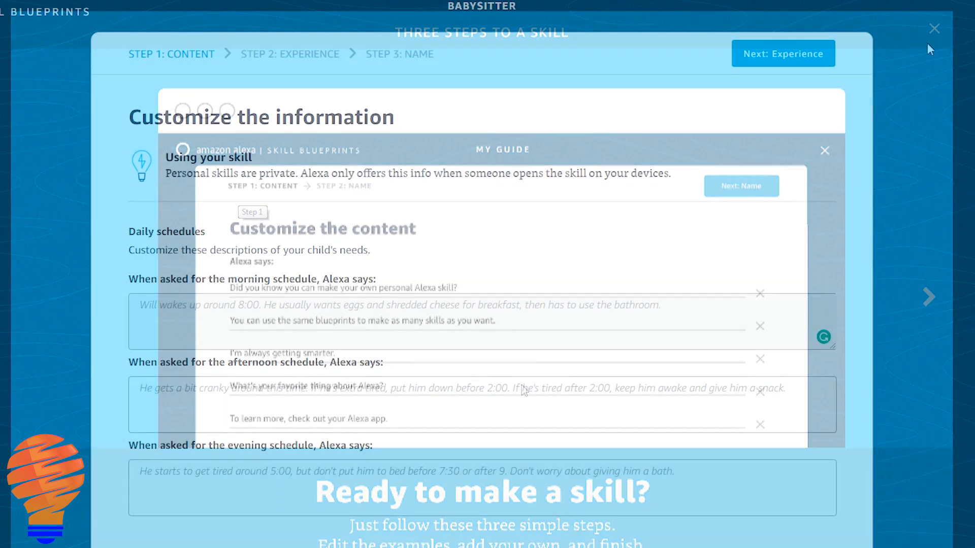
- Enter the morning schedule: 'Our child wakes up around 7 AM and can have a cup of milk'
left_click(825, 151)
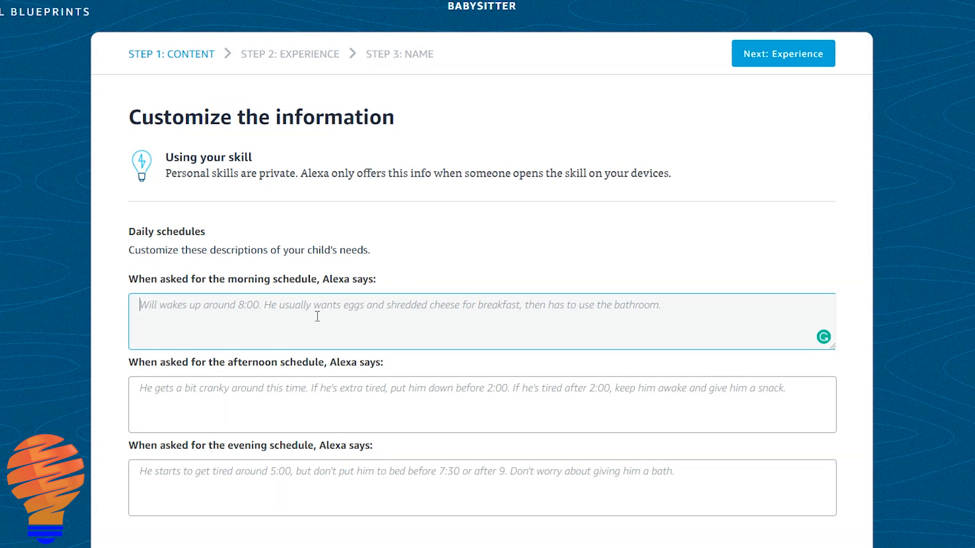
type("Our child")
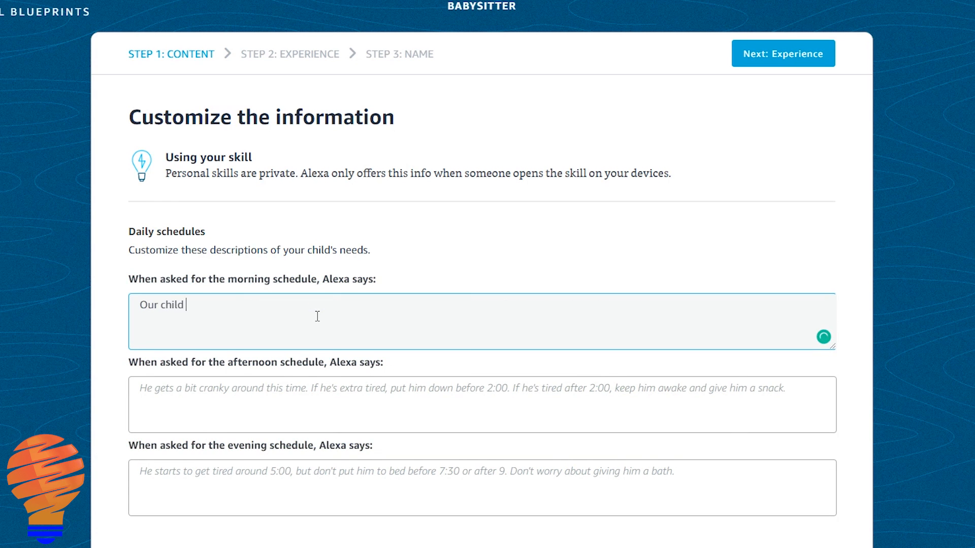
type("wakes up")
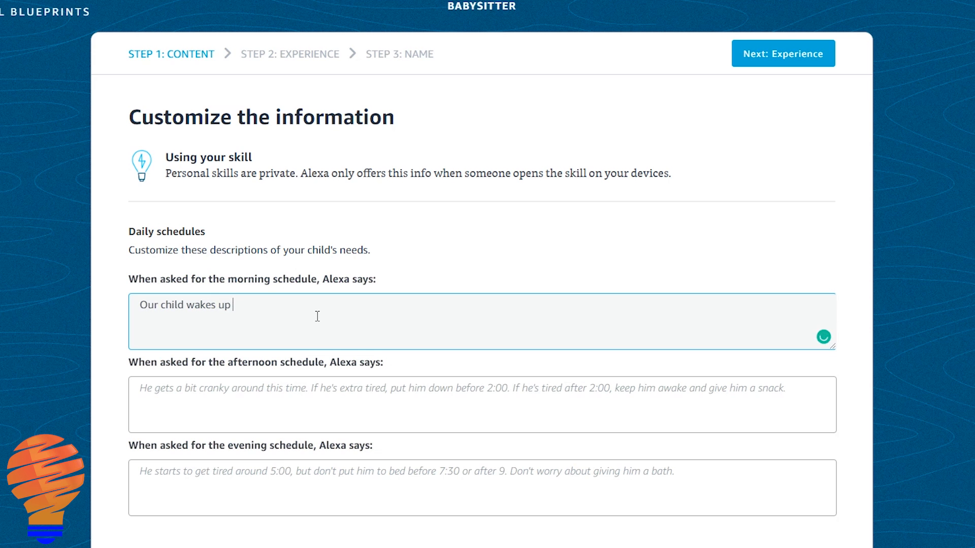
type("around")
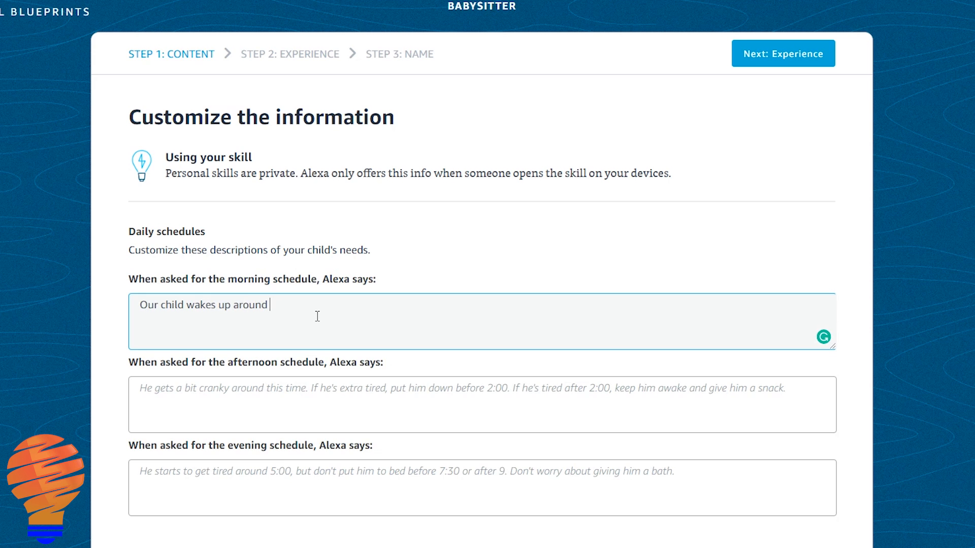
type("7 AM")
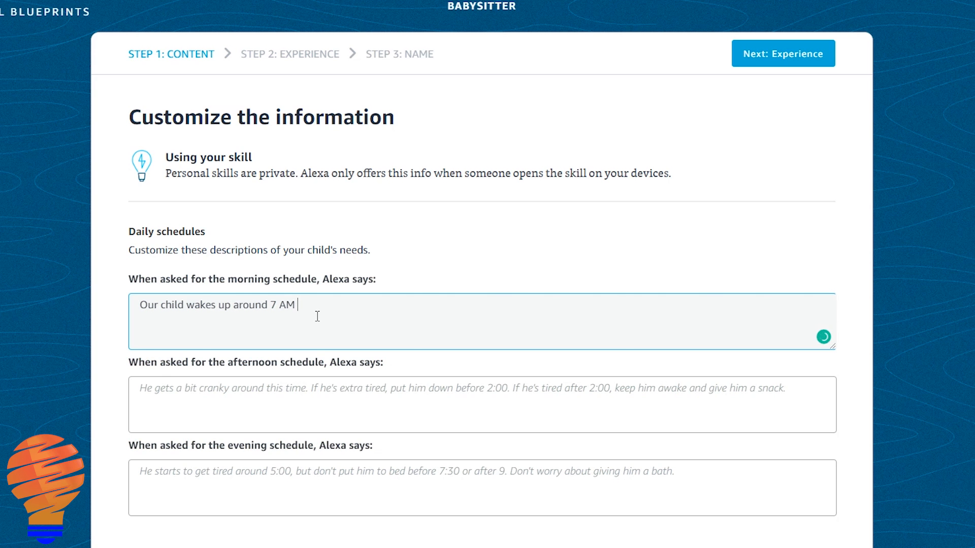
type("an")
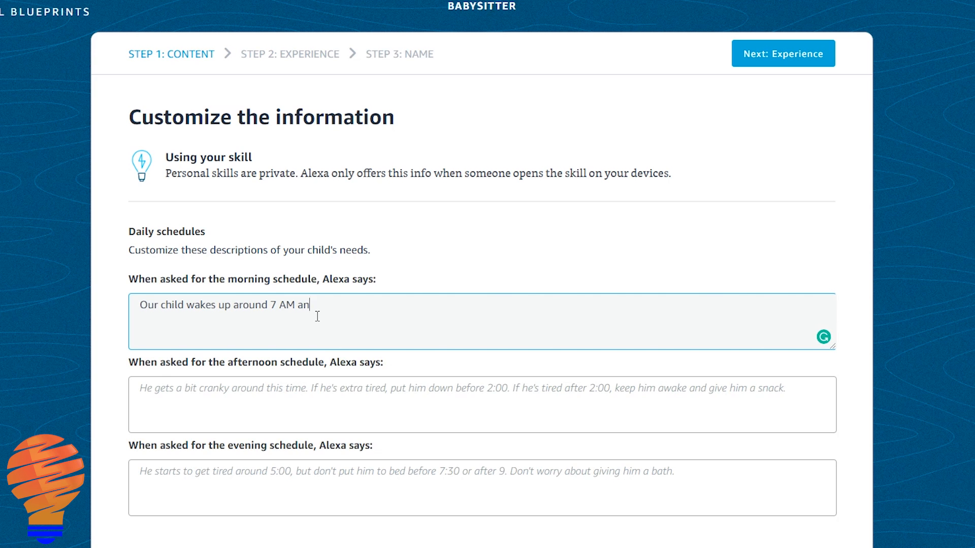
type("d can have")
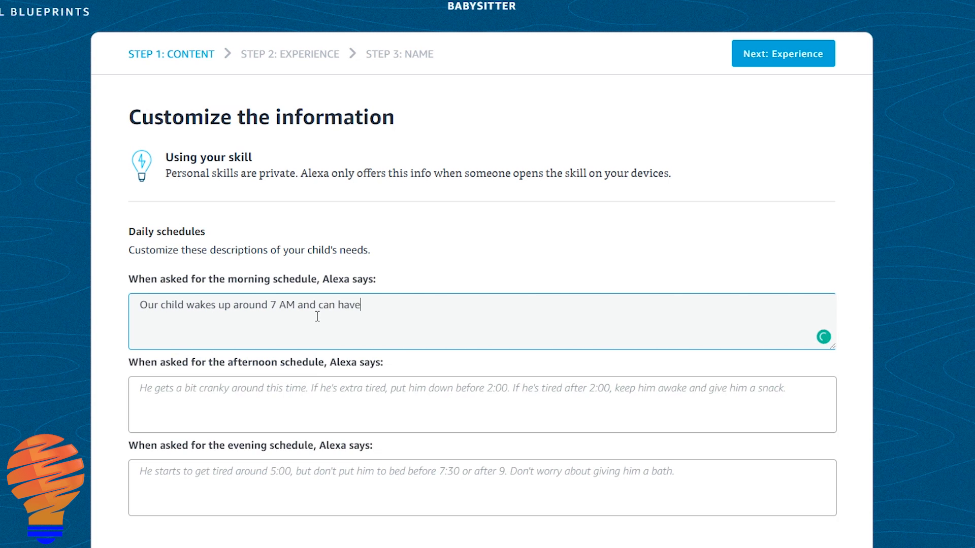
type("a")
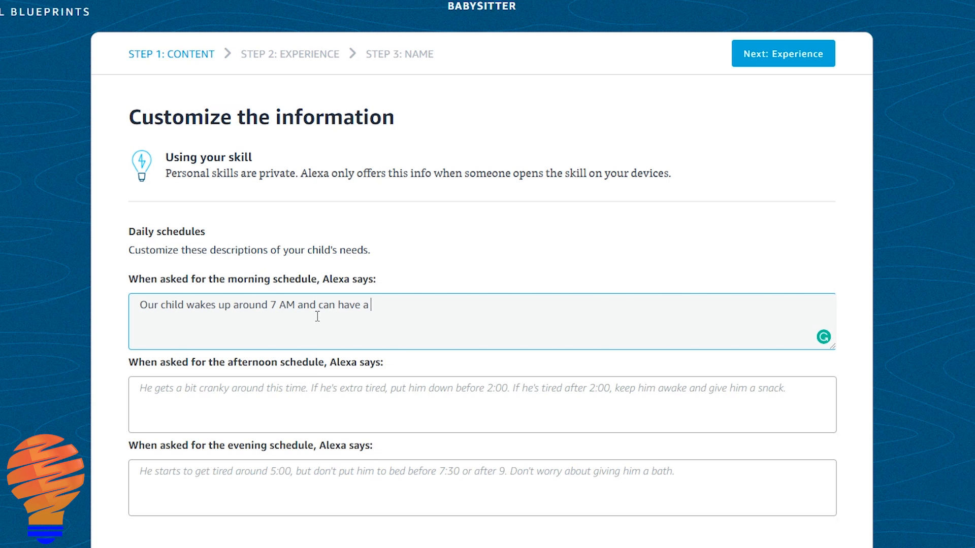
type("cup of milk")
left_click(482, 488)
type("Our child goes to bed around 8 PM.  Read him 1-2 stories and then he is allowed to play in bed if he's still awake.")
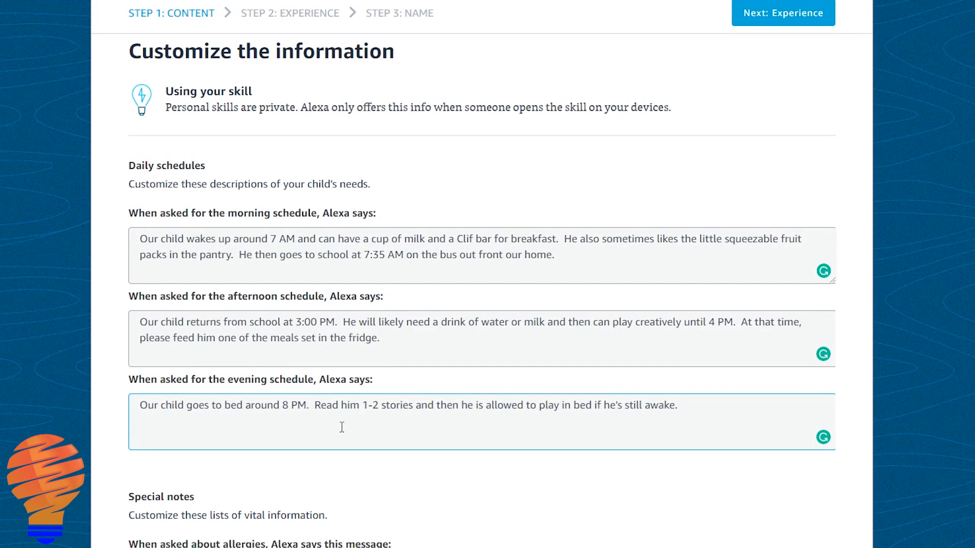
- Scroll to Special notes and start the allergies note 'There are no allergies'
scroll("down", 3)
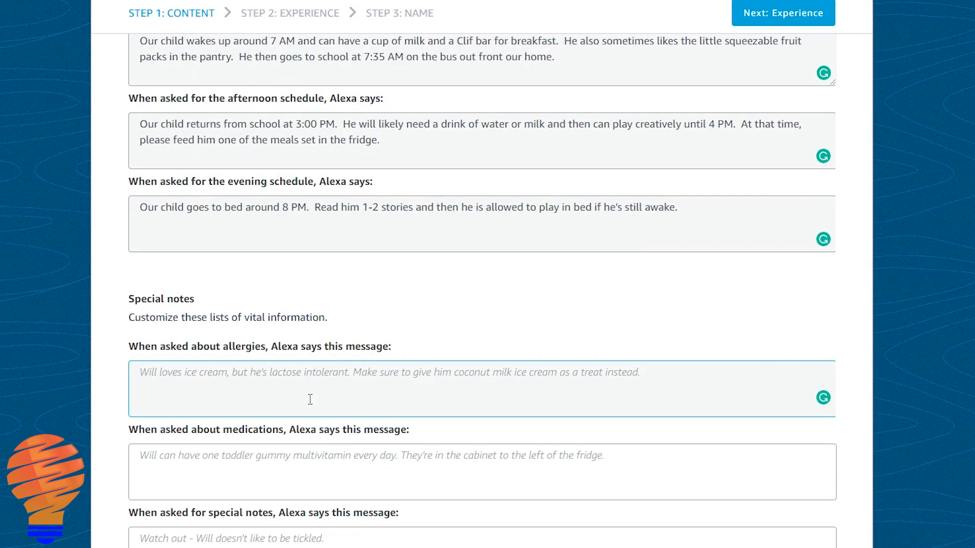
type("There are no alle")
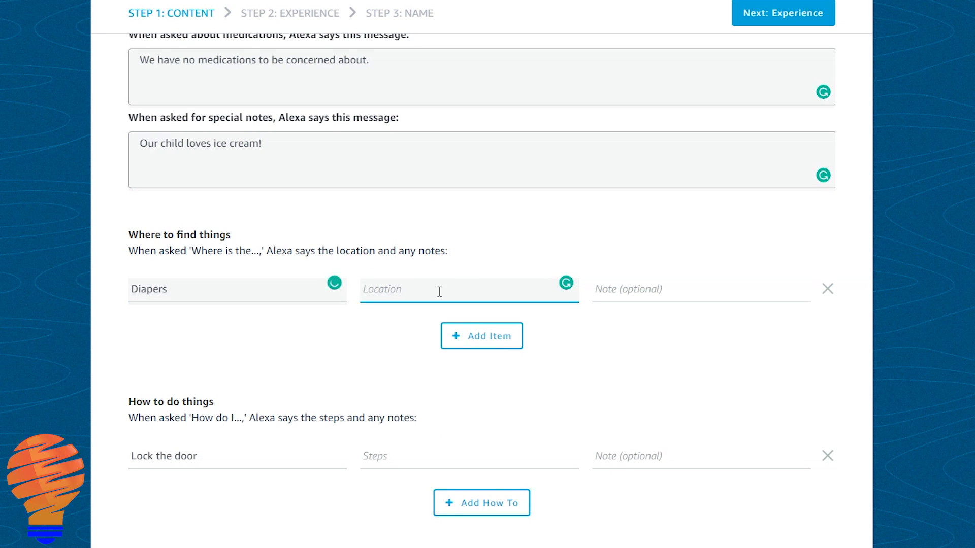
- List Diapers in 'Bedroom closet' and Tylenol in 'Cabinet above kitchen sink'
type("Bedro")
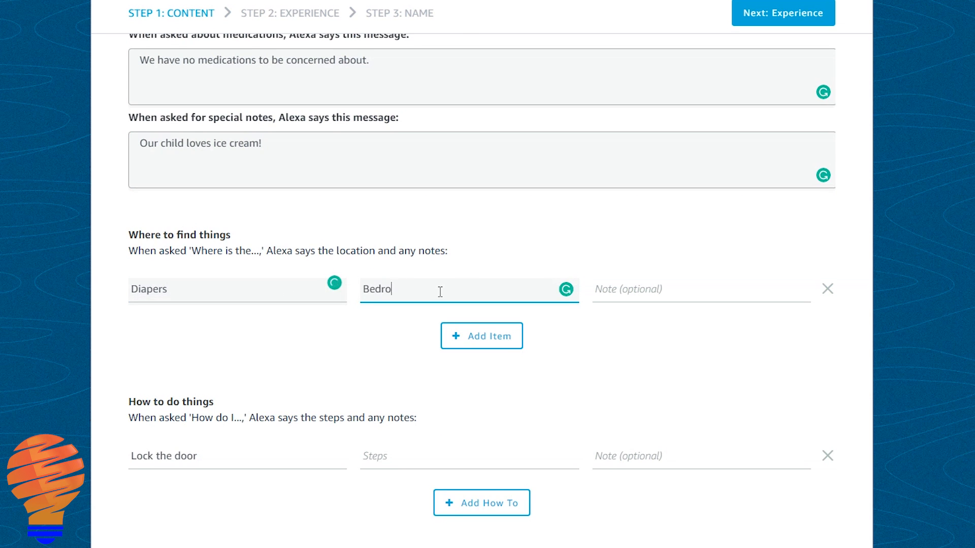
type("om closet")
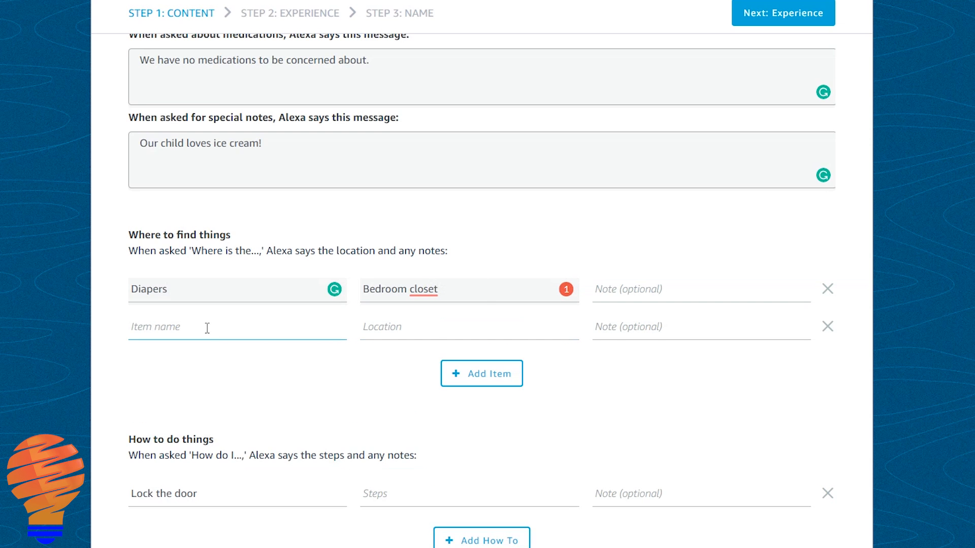
type("Ty")
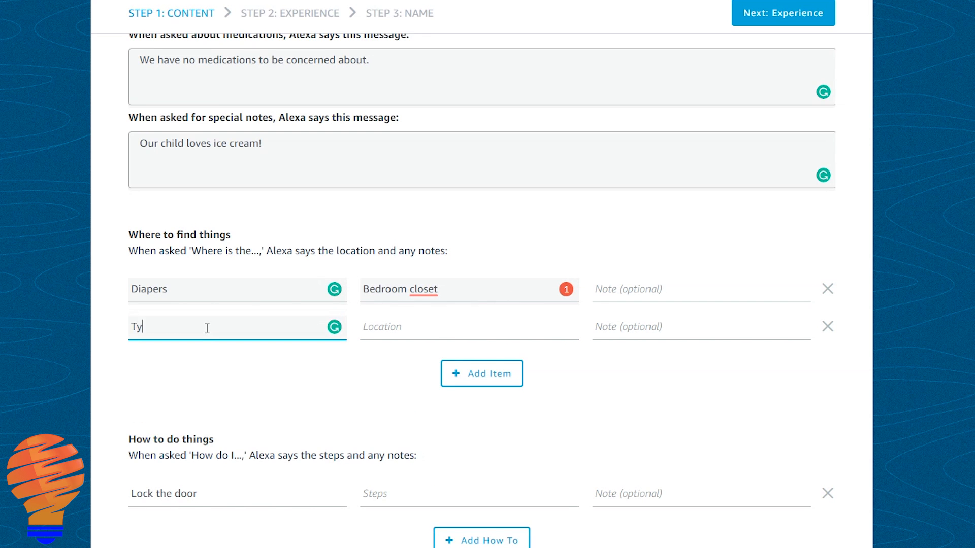
type("lenol")
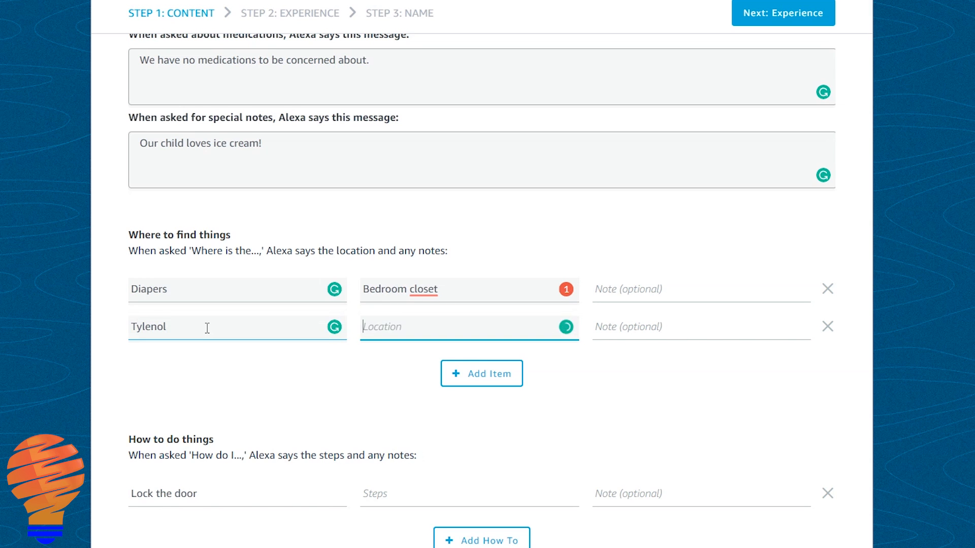
type("C")
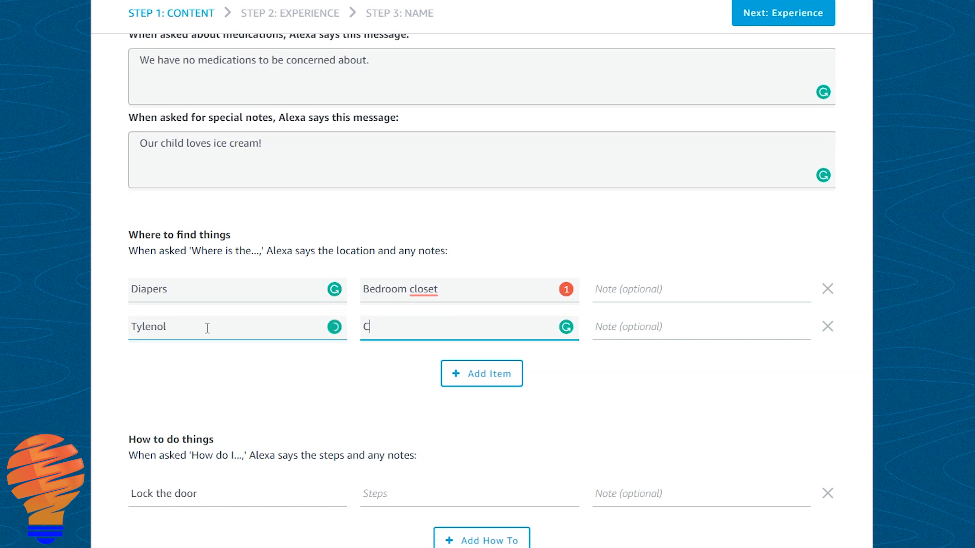
type("abinet abov")
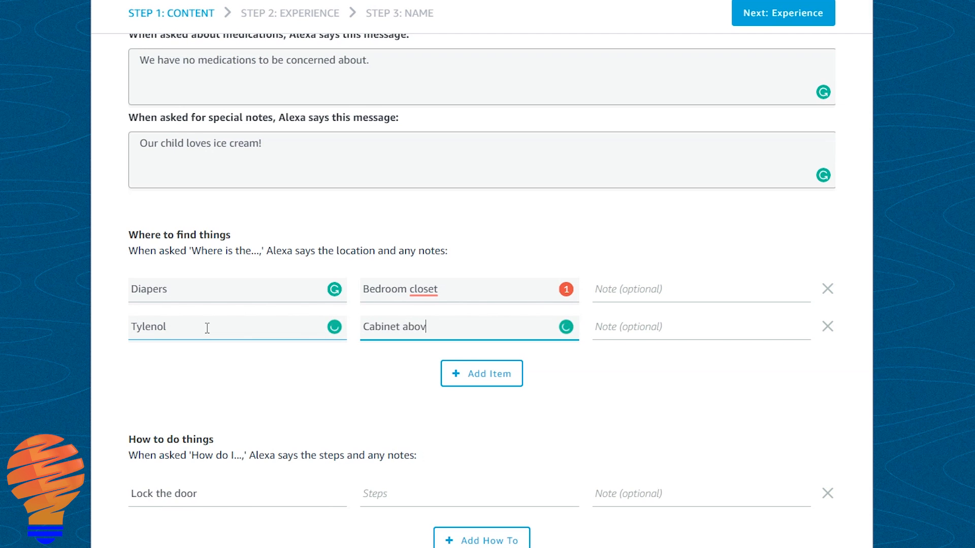
type("e")
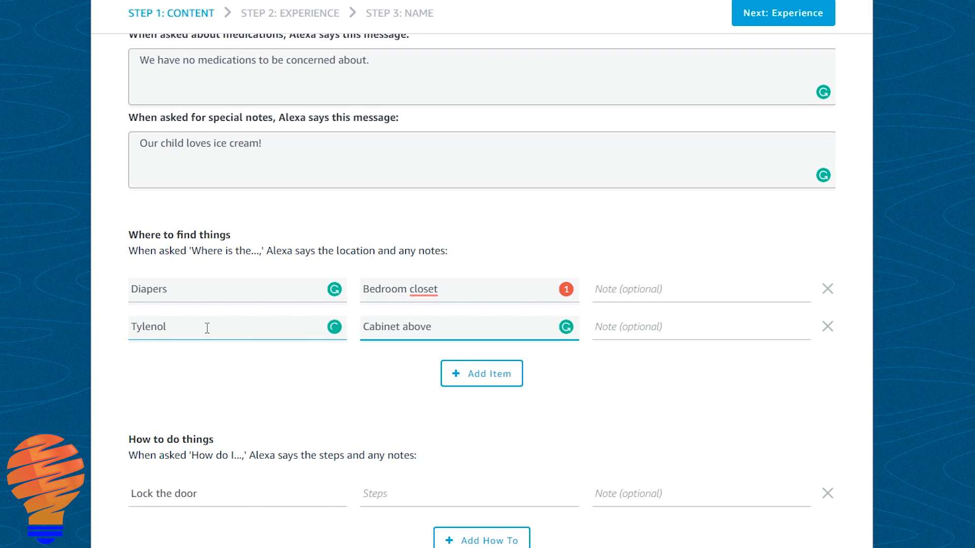
type("kitchen sink")
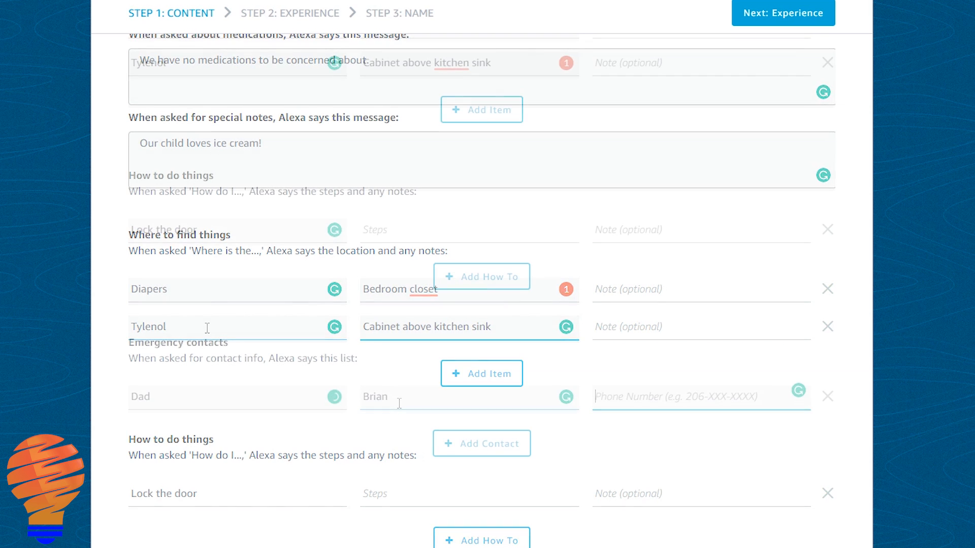
scroll("down", 3)
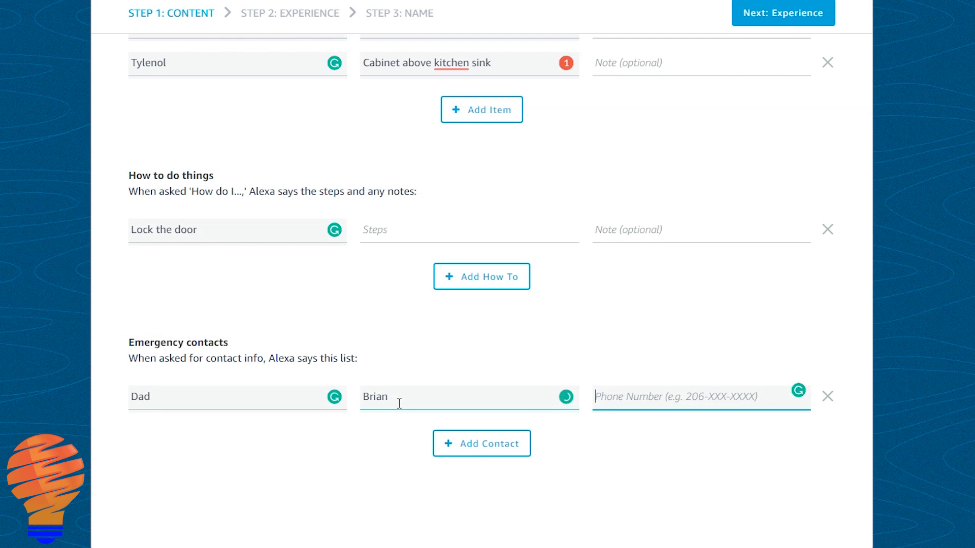
type("70")
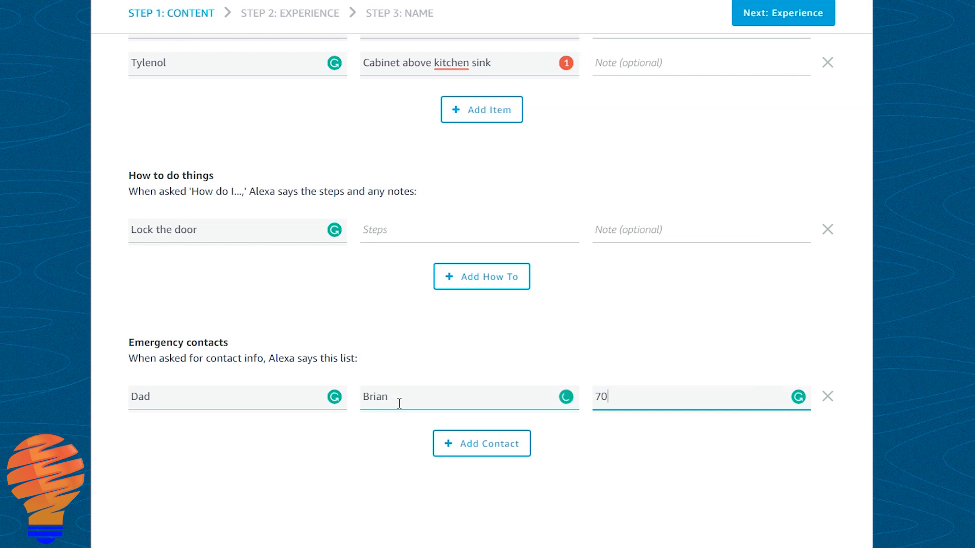
type("780-")
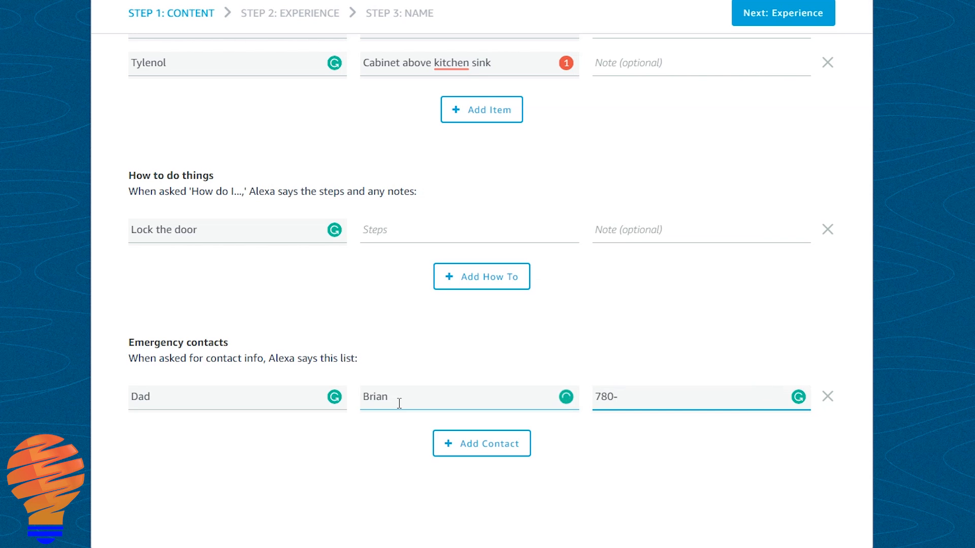
type("780-7800")
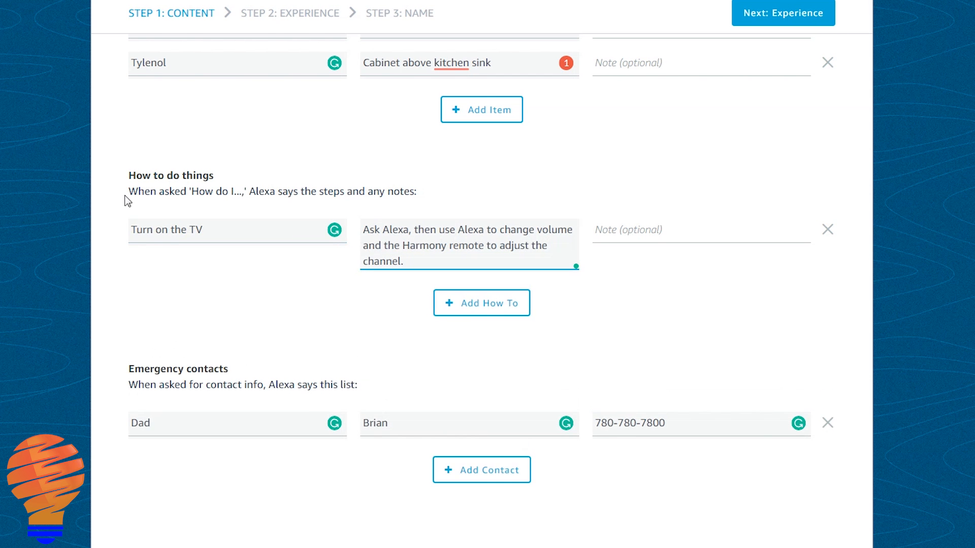
left_click(480, 303)
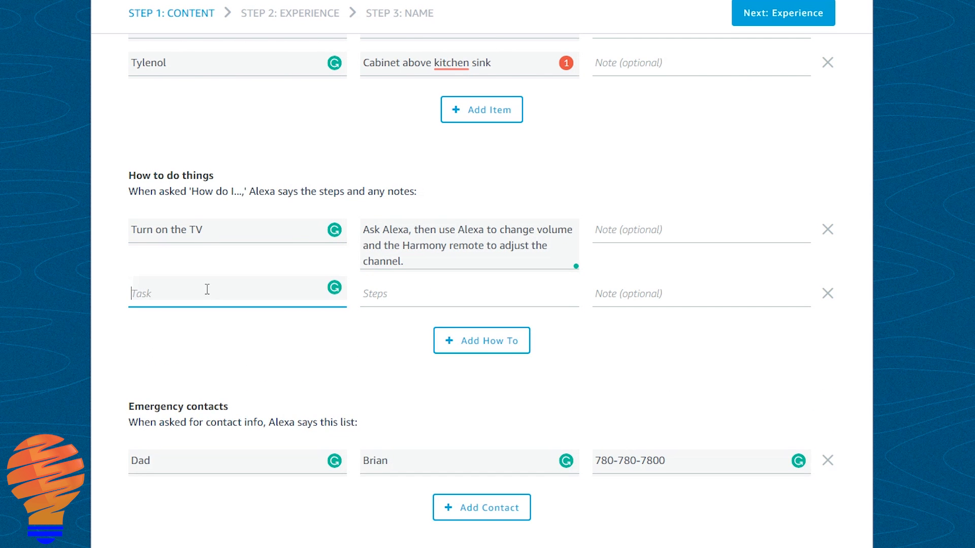
scroll("up", 3)
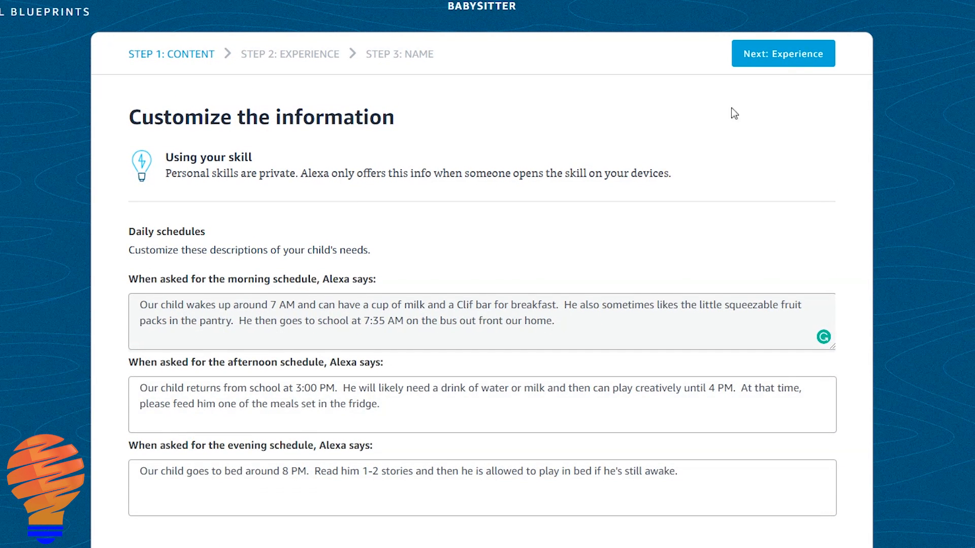
- Change 'the little one' to 'our child' in the intro greeting
left_click(782, 54)
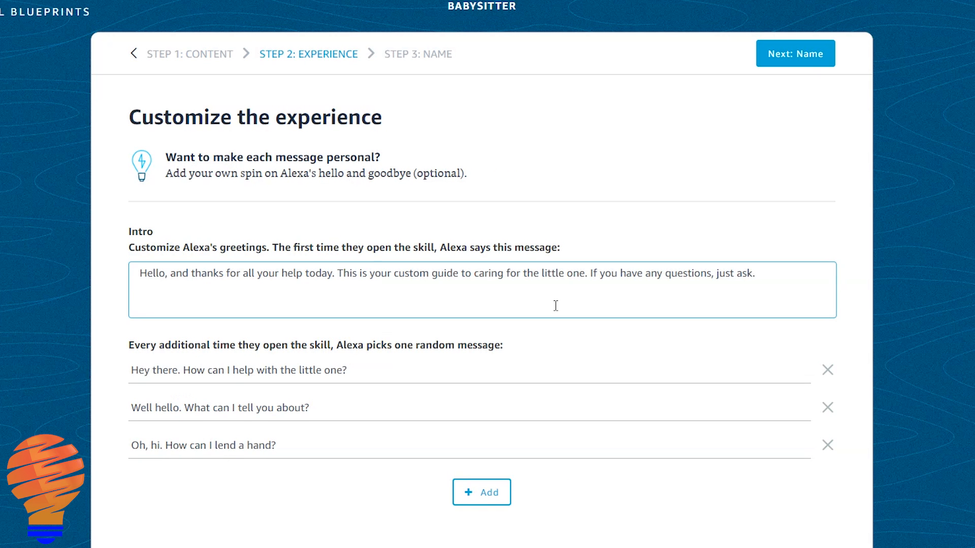
mouse_move(244, 280)
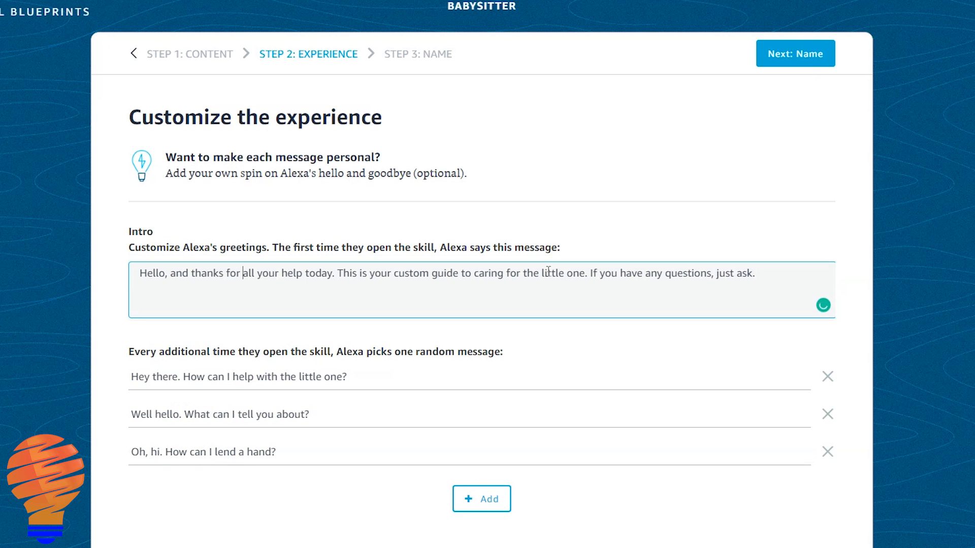
double_click(553, 273)
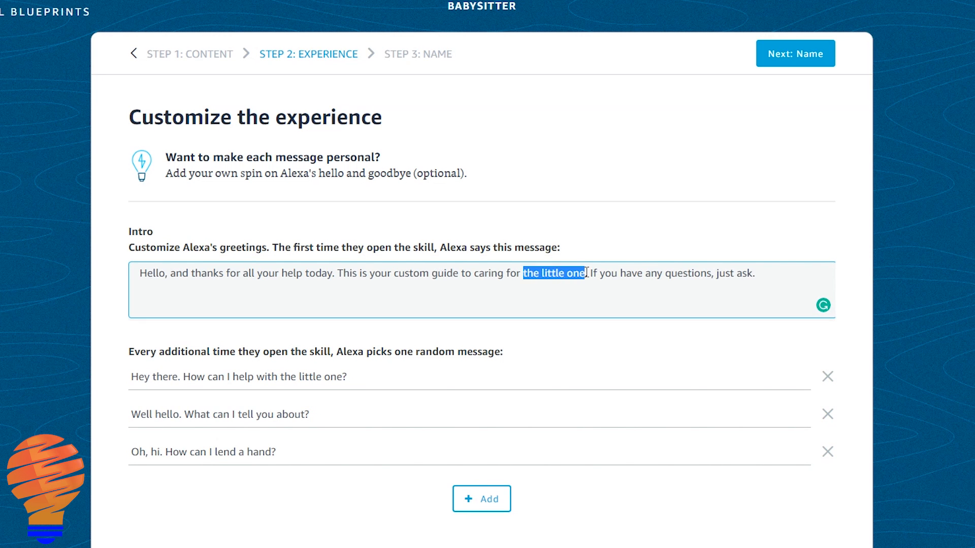
type("our child")
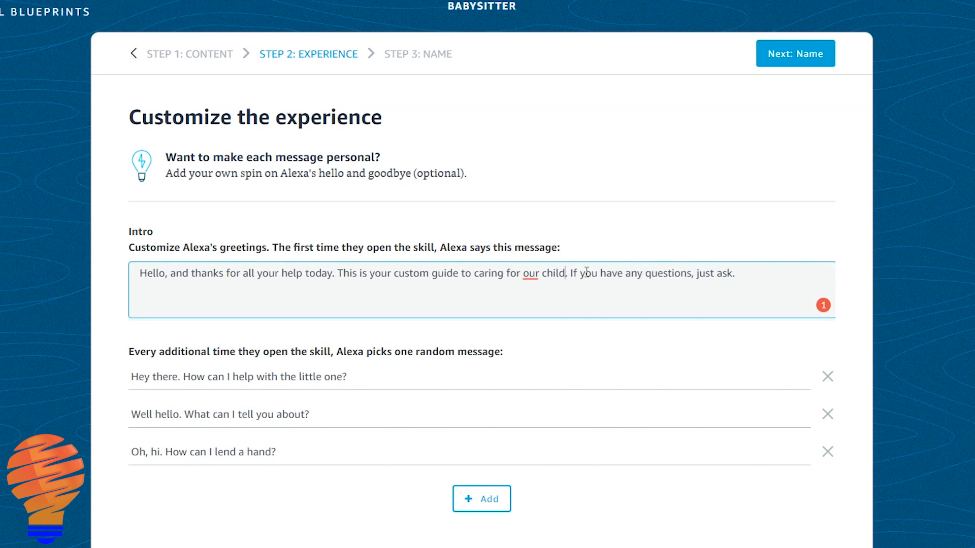
- Review the random greeting messages and continue to the naming step
left_click(432, 377)
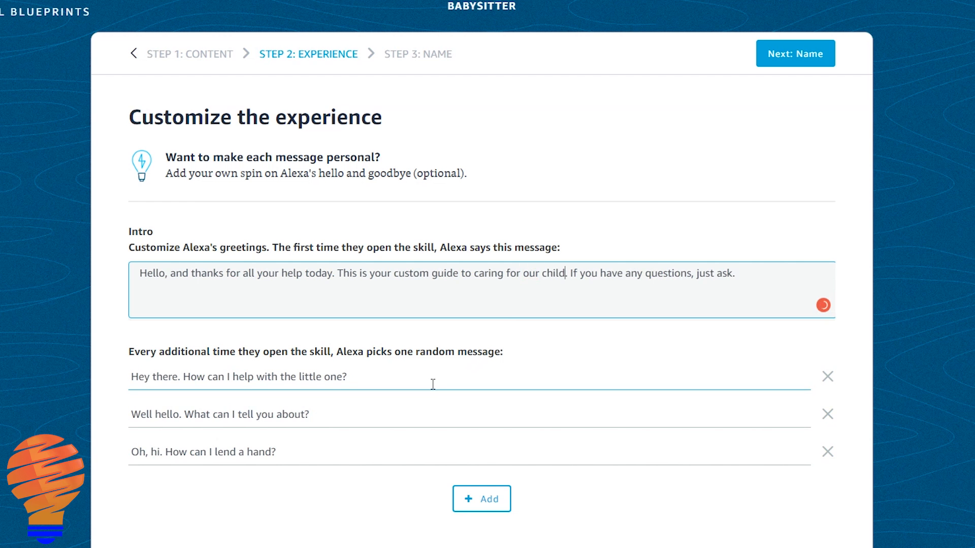
left_click(357, 414)
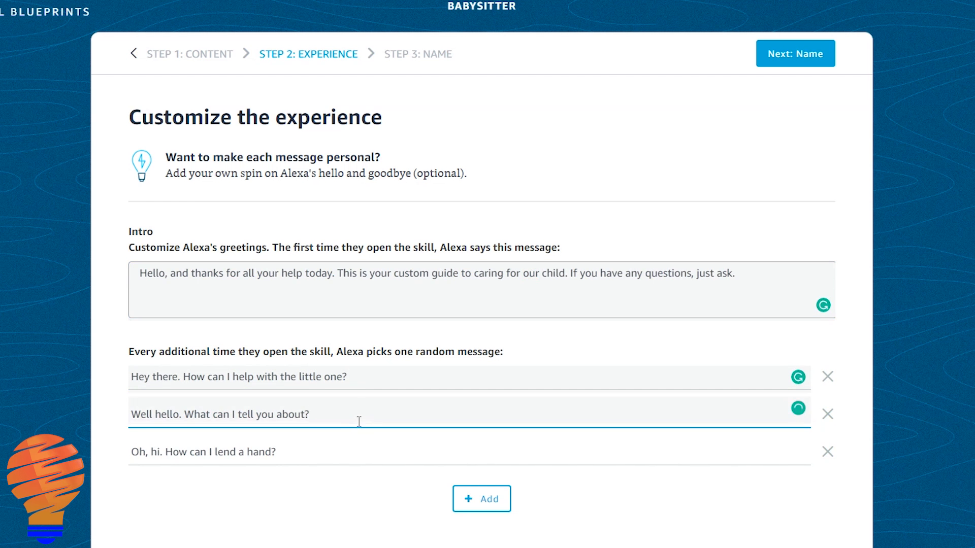
scroll("down", 3)
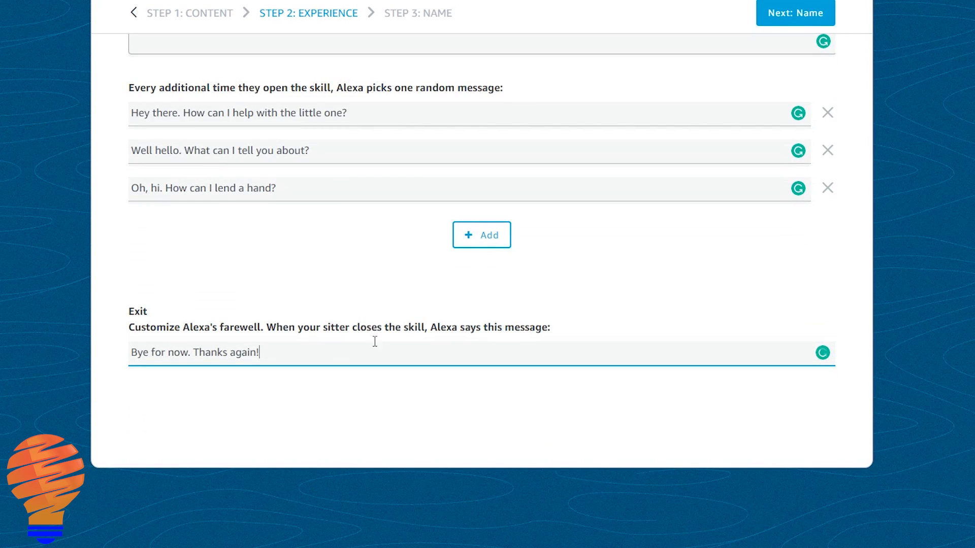
scroll("up", 3)
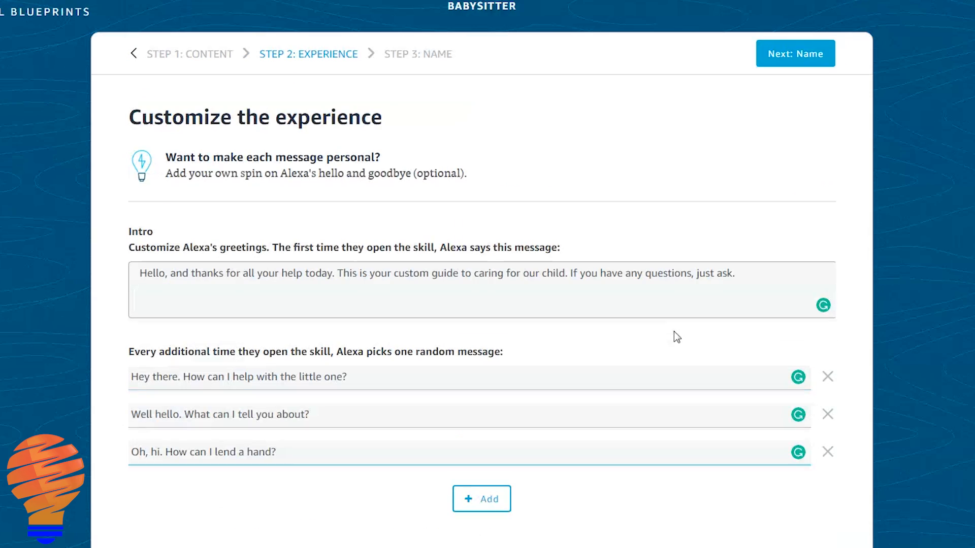
left_click(794, 52)
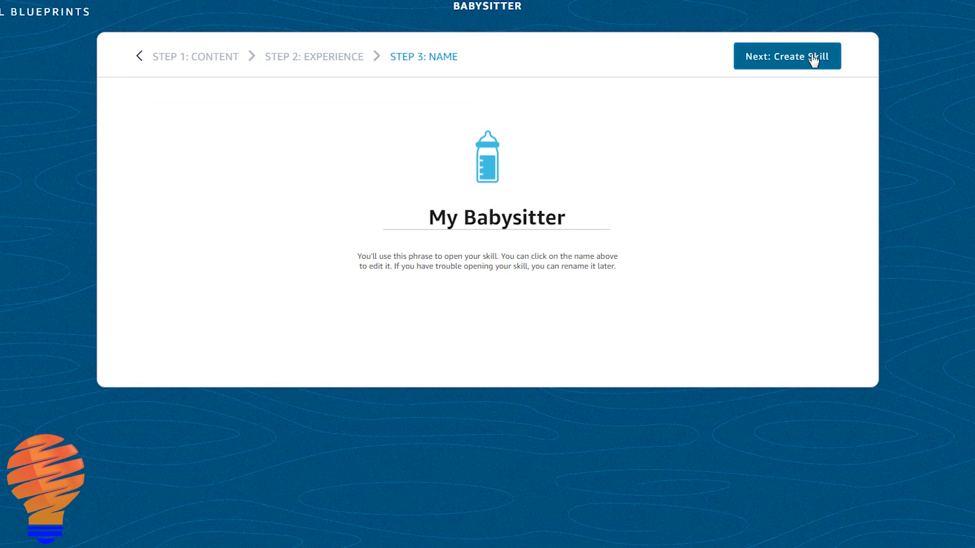
- Keep the skill name 'My Babysitter' and proceed to Create Skill
left_click(496, 217)
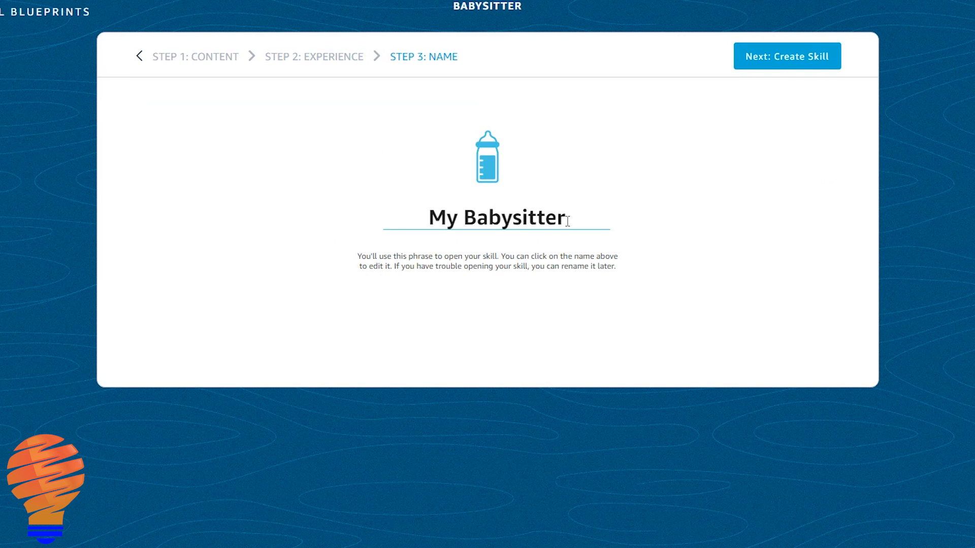
mouse_move(775, 70)
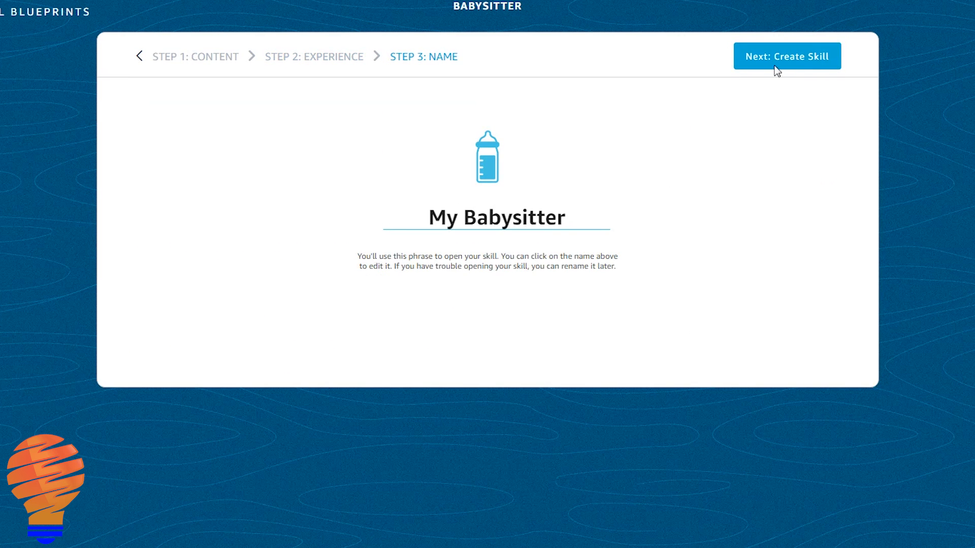
left_click(787, 56)
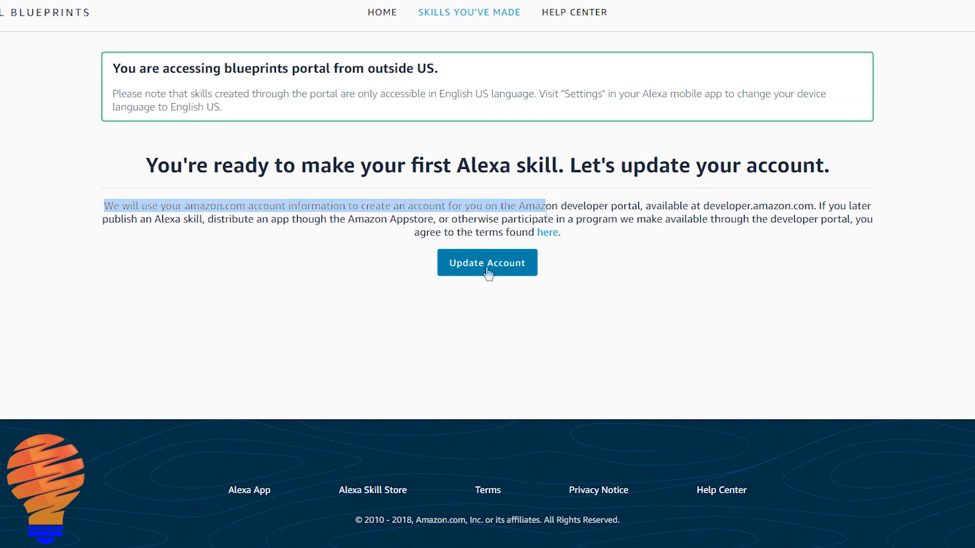
- Update the account so My Babysitter is created, launched with 'Alexa, open My Babysitter'
left_click(487, 263)
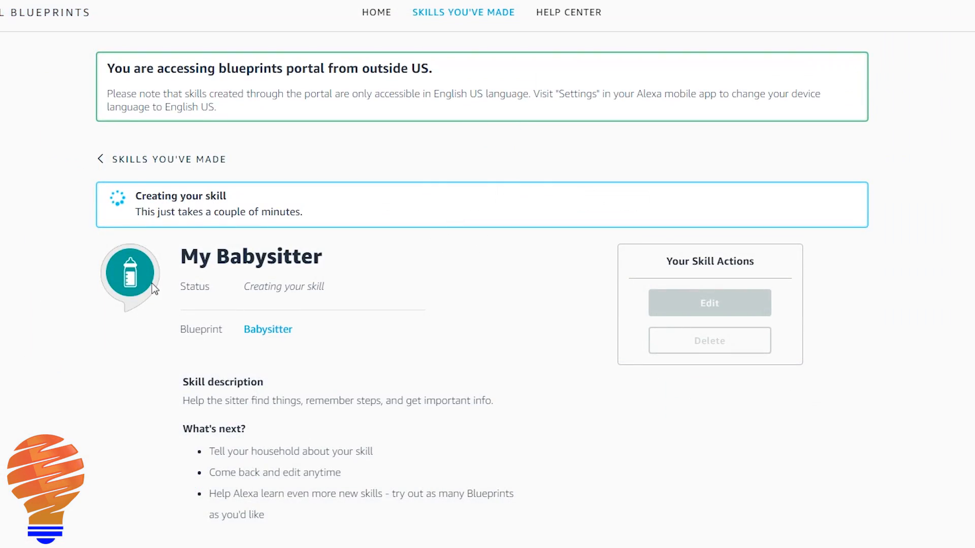
mouse_move(910, 86)
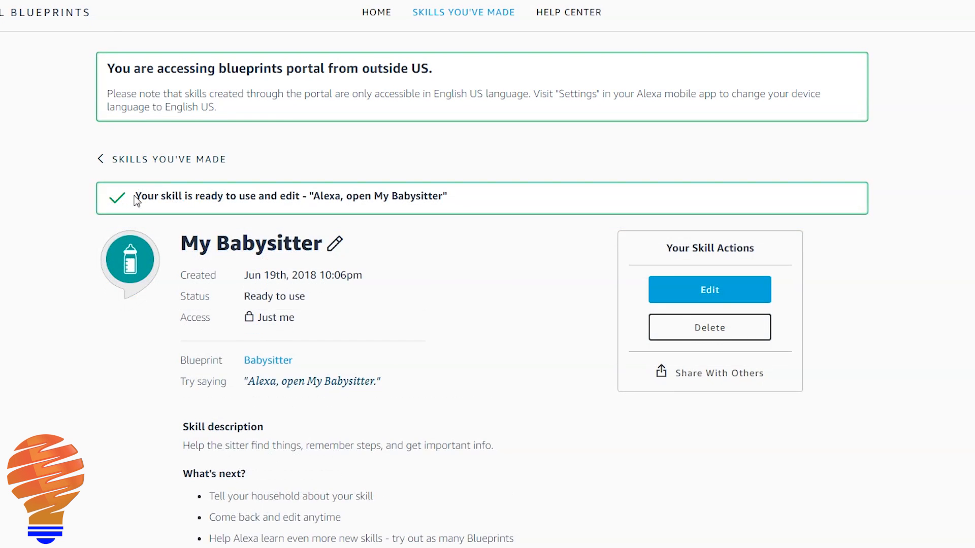
mouse_move(503, 206)
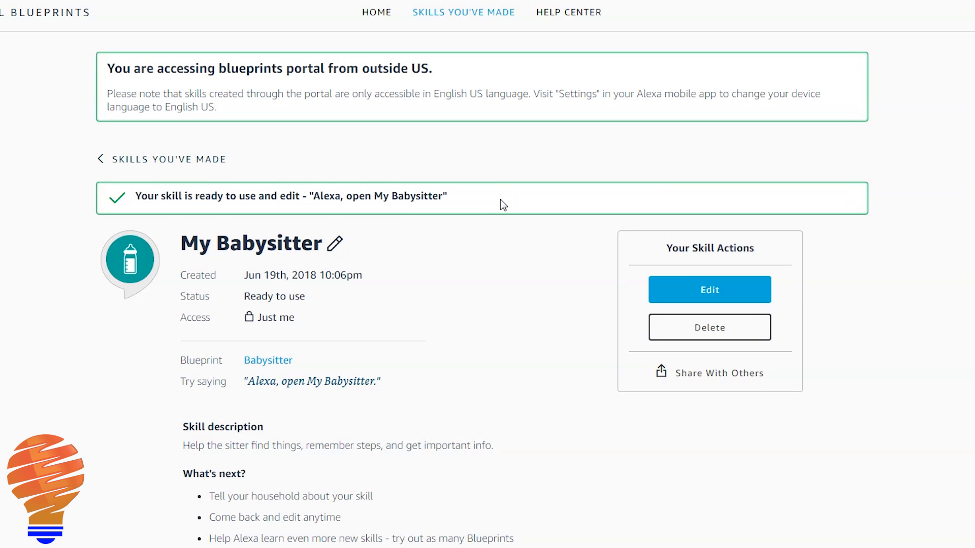
double_click(302, 275)
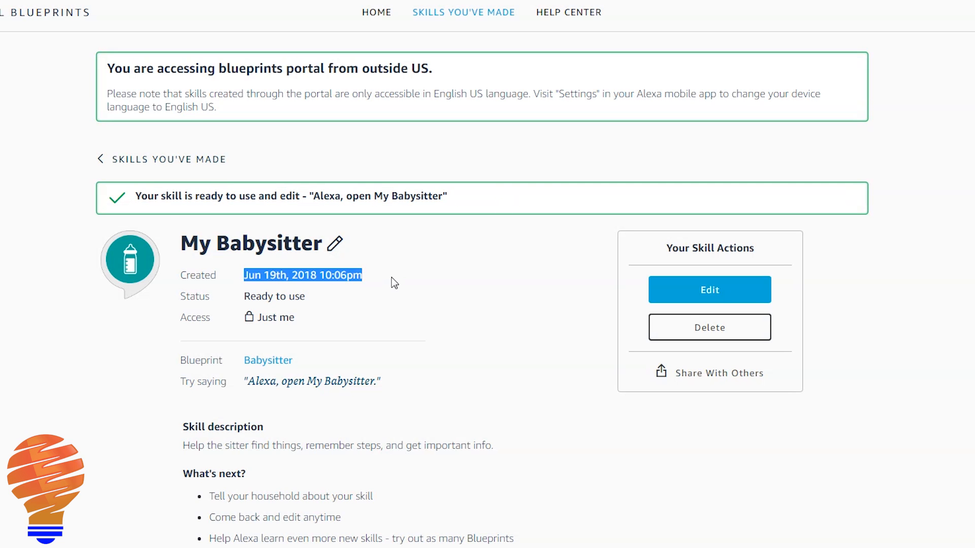
mouse_move(673, 322)
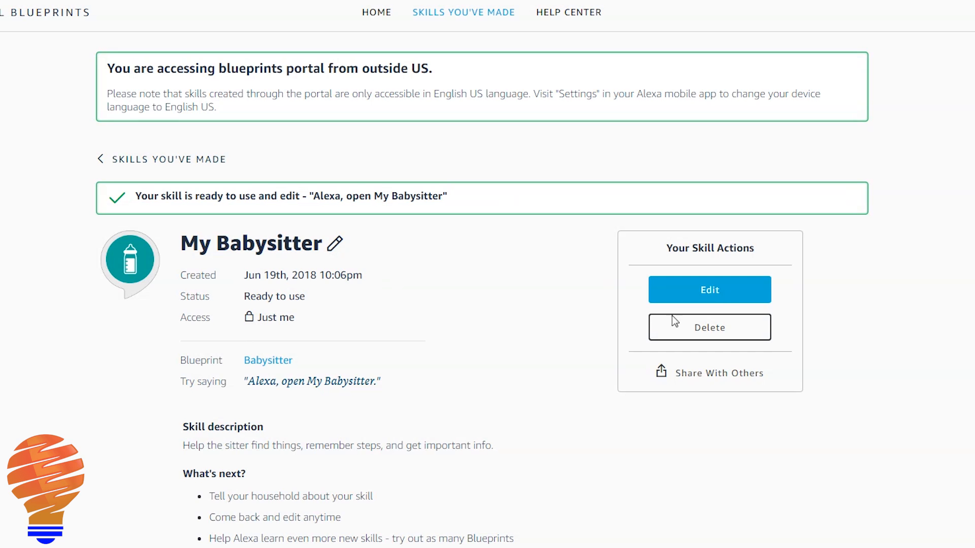
mouse_move(709, 327)
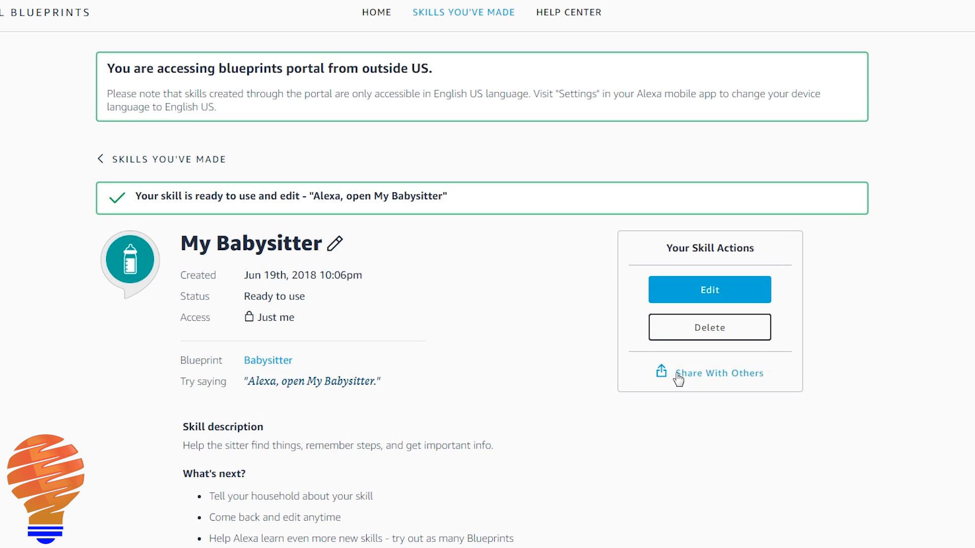
mouse_move(698, 380)
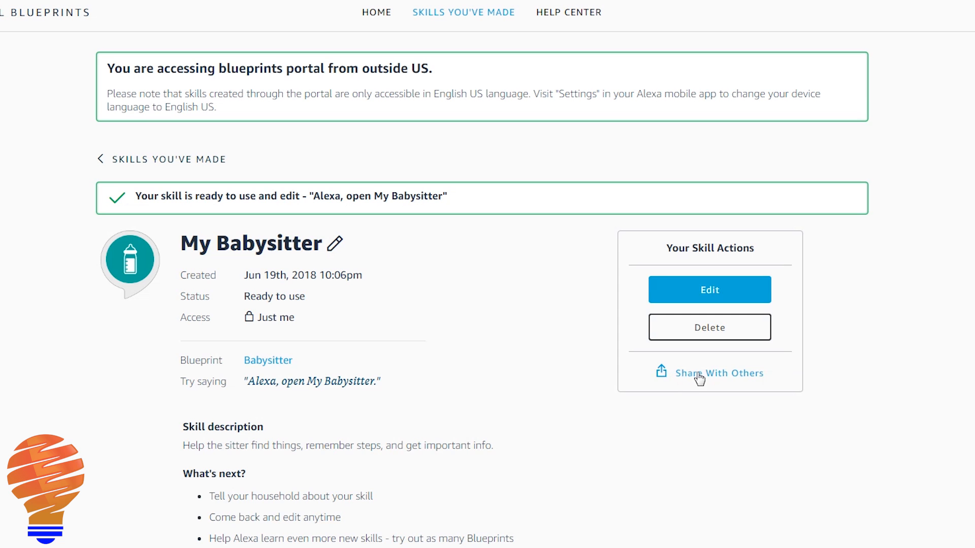
- Share My Babysitter via Facebook, answering No to the under-13 kids question
left_click(719, 373)
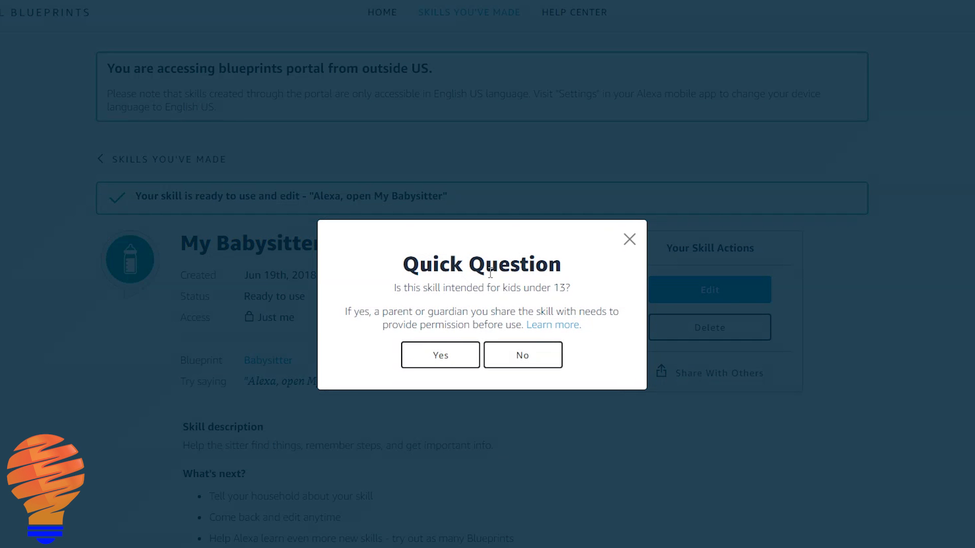
left_click(521, 354)
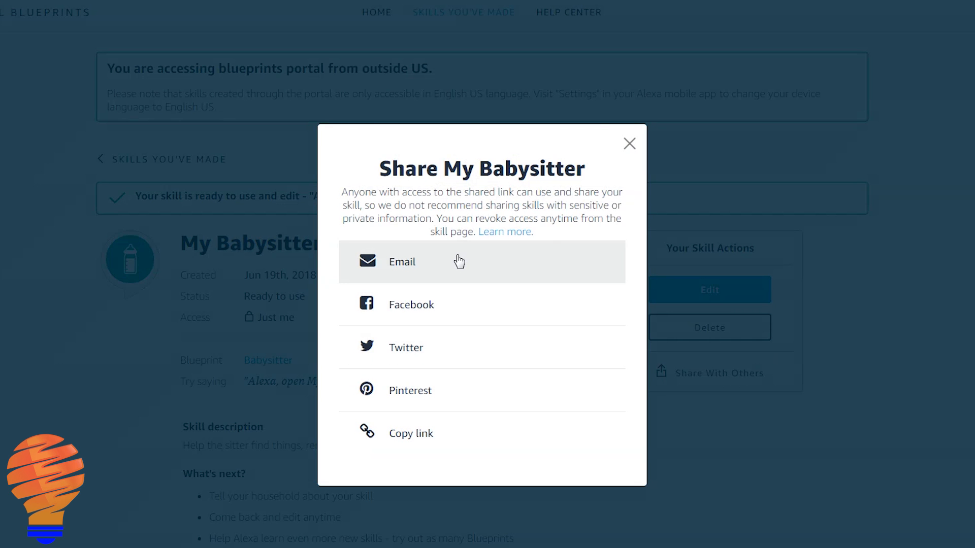
mouse_move(456, 267)
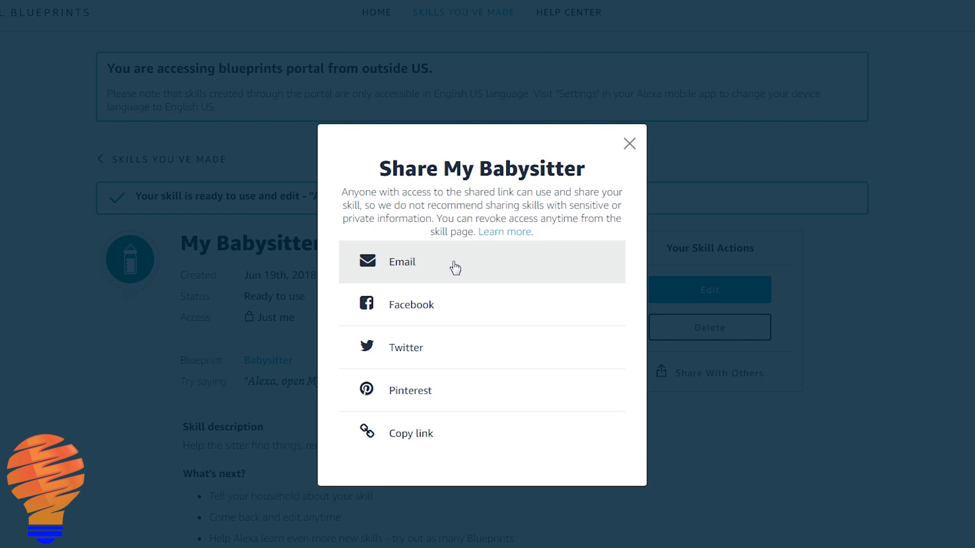
left_click(401, 261)
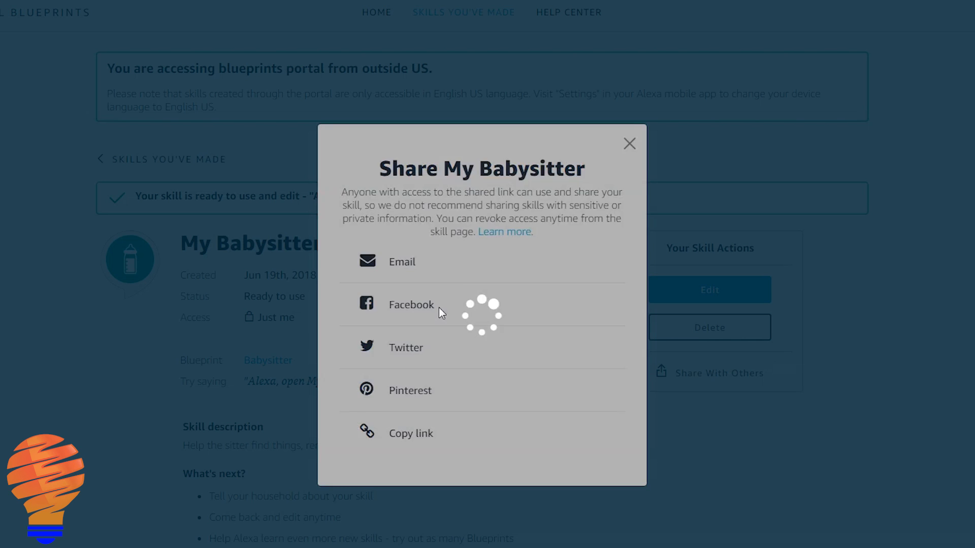
left_click(410, 305)
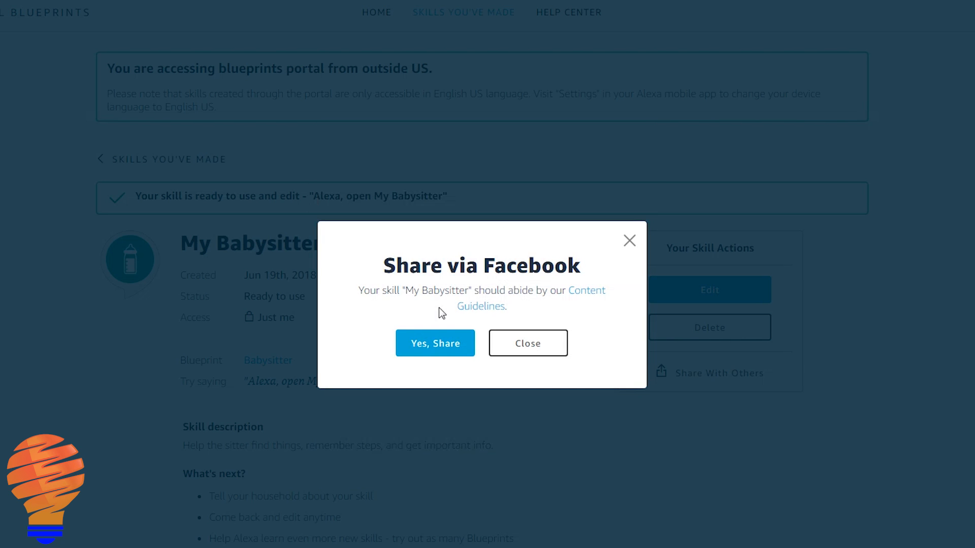
left_click(434, 343)
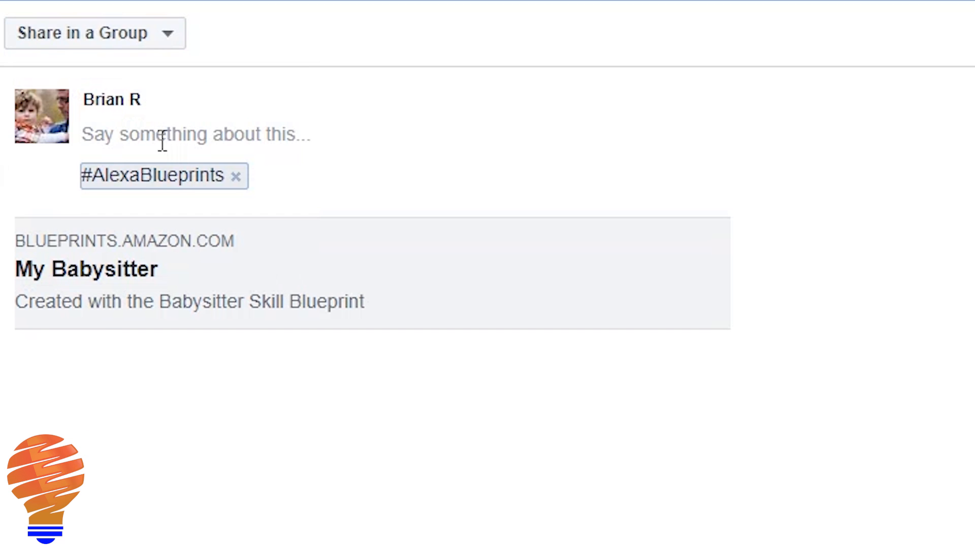
- Post the skill link to the managed page Automate Your Life with message 'Here's', then leave Facebook
left_click(94, 33)
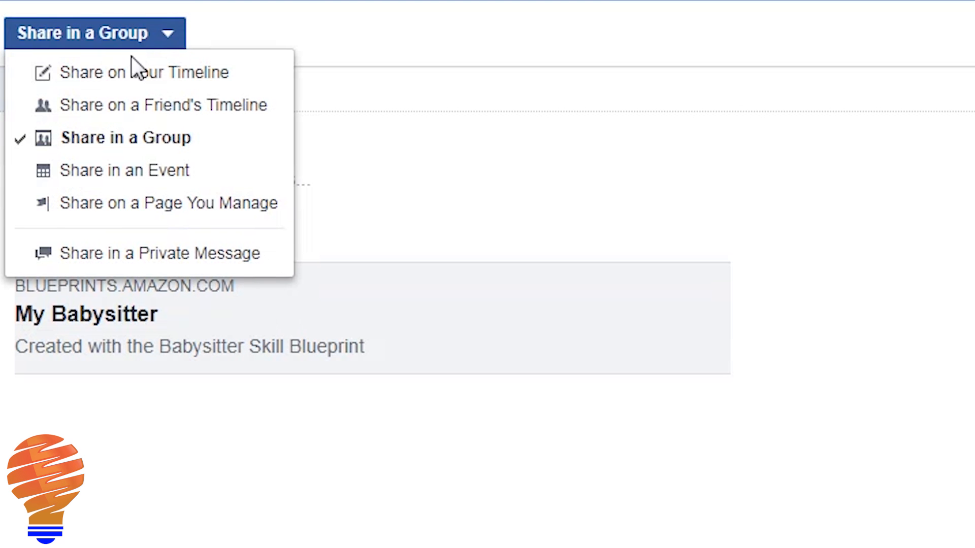
left_click(168, 202)
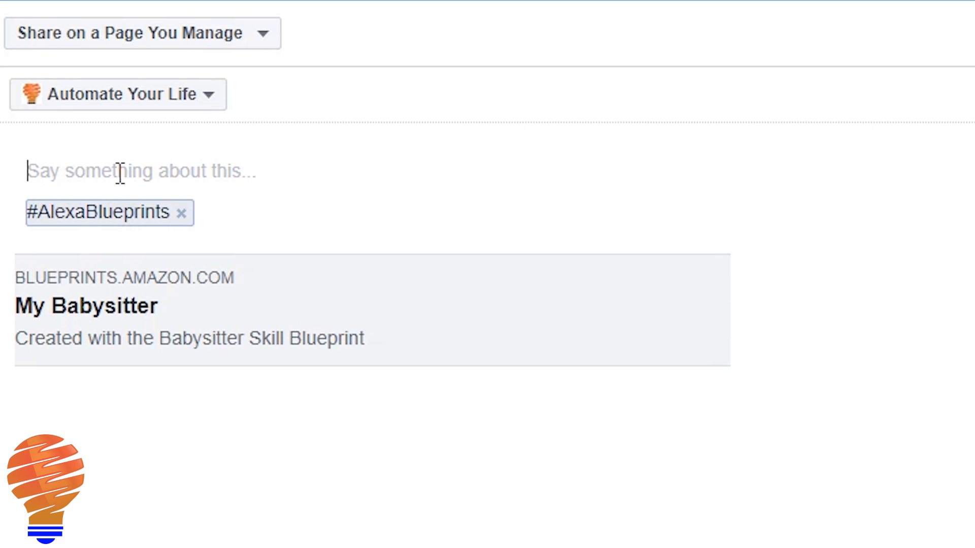
type("Here's the first")
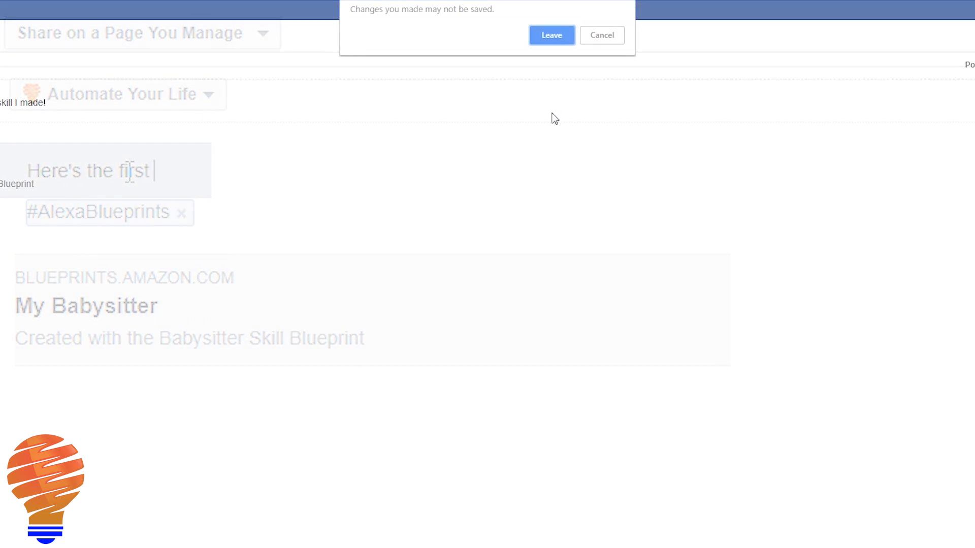
left_click(551, 35)
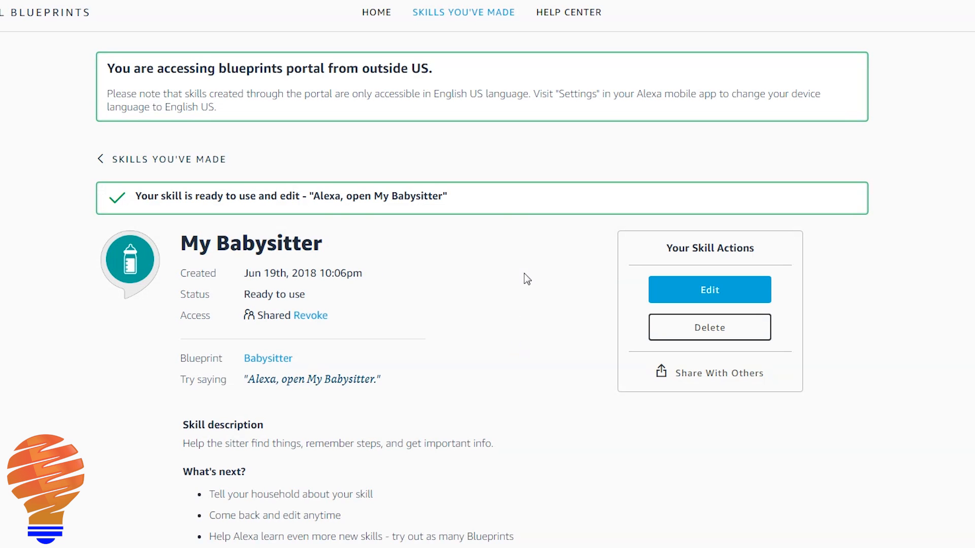
- Revoke My Babysitter's Shared access and confirm with Revoke Access
left_click(311, 315)
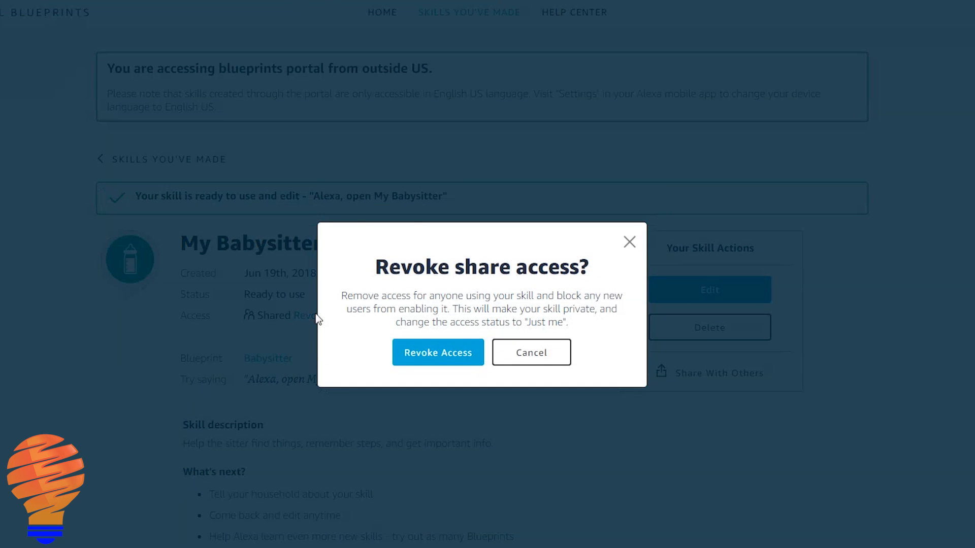
mouse_move(415, 335)
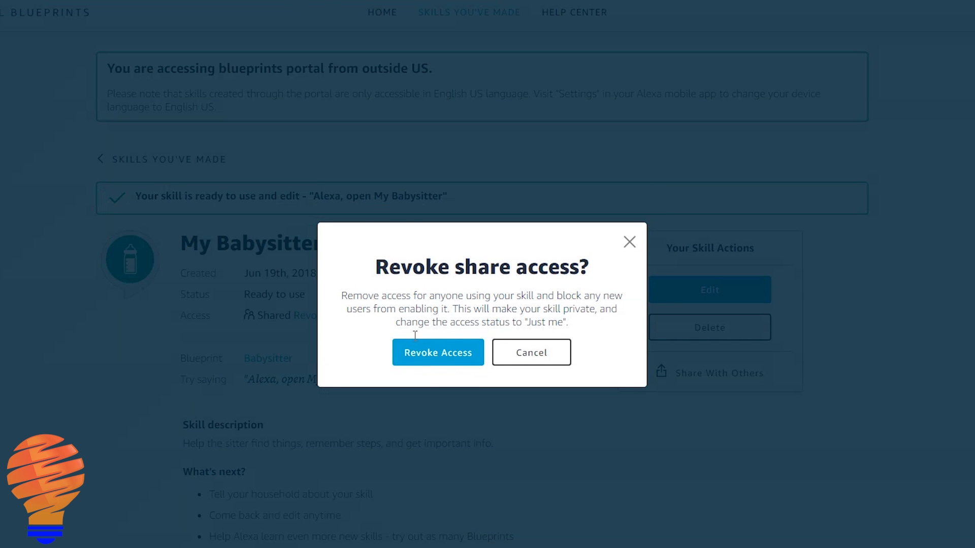
left_click(437, 353)
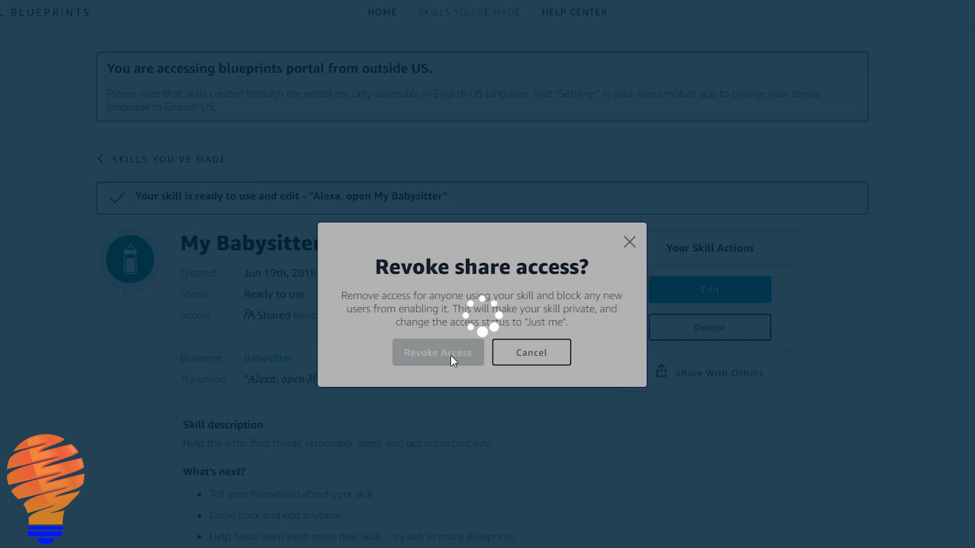